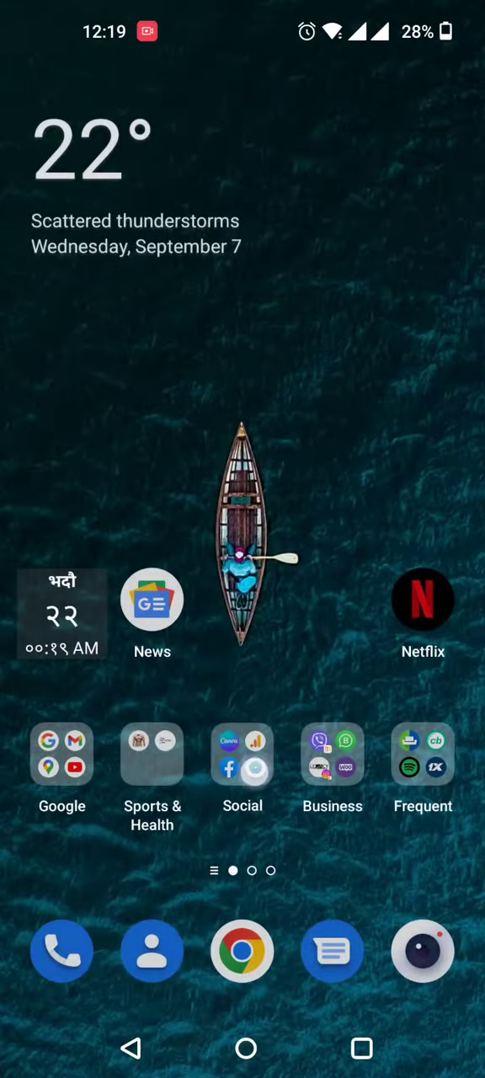
Open the Social folder and swipe across its two app pages, including Facebook, WhatsApp and Telegram
click(243, 754)
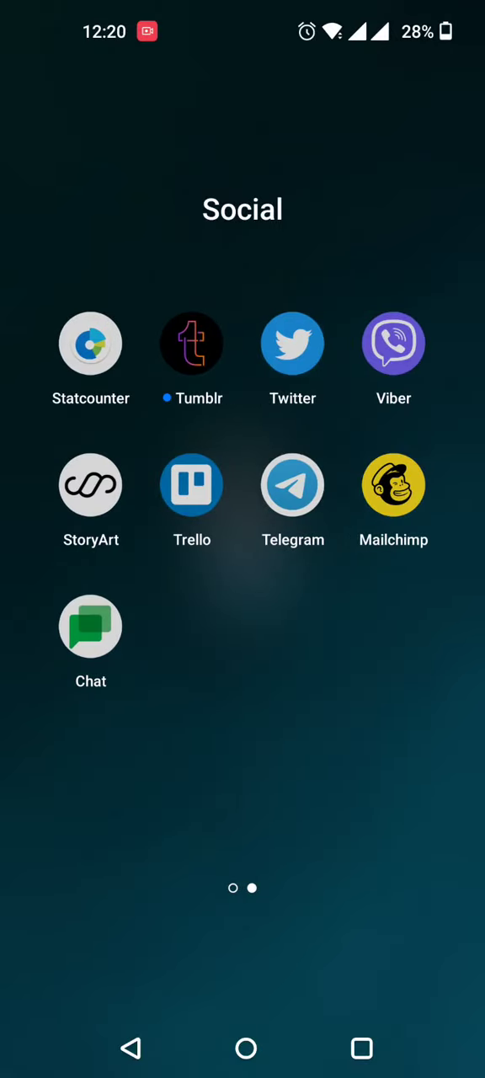
scroll(left, 3)
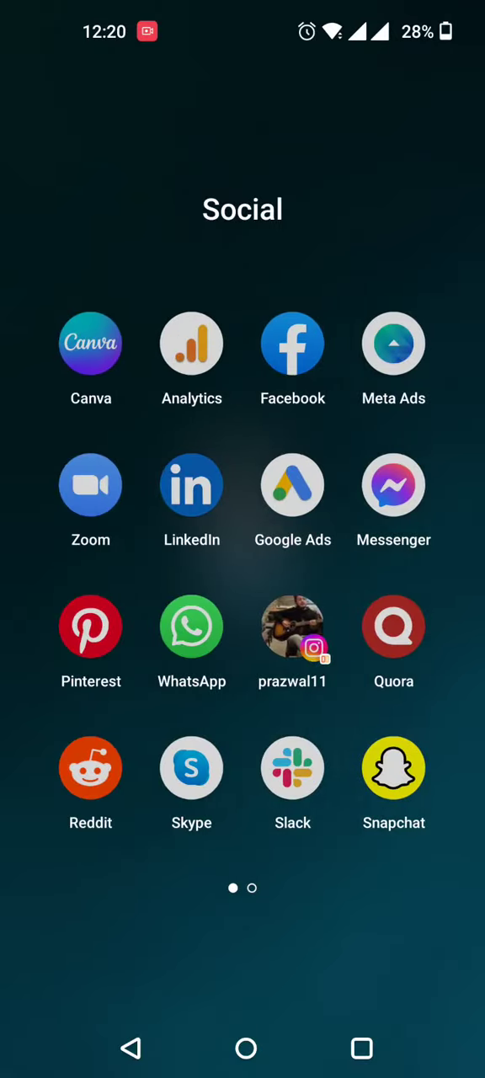
scroll(left, 3)
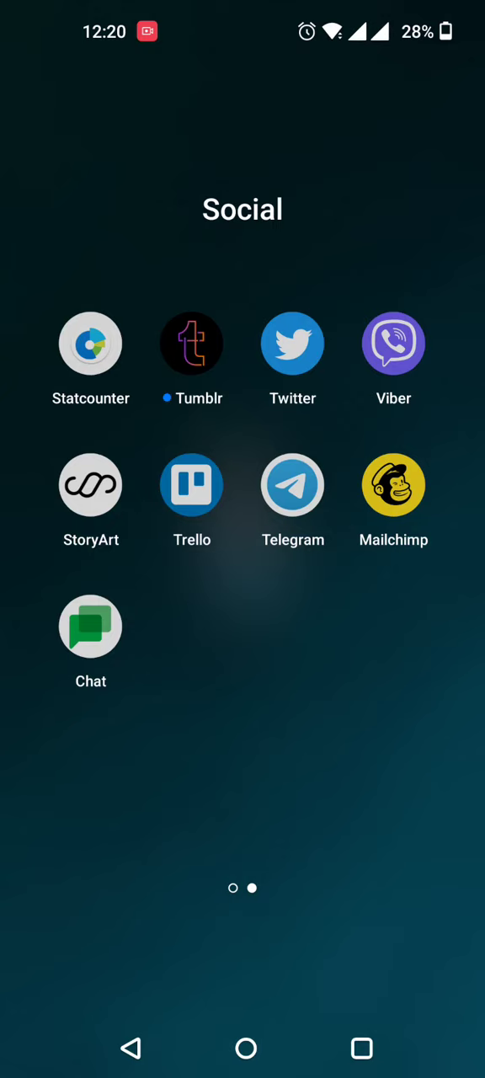
scroll(left, 3)
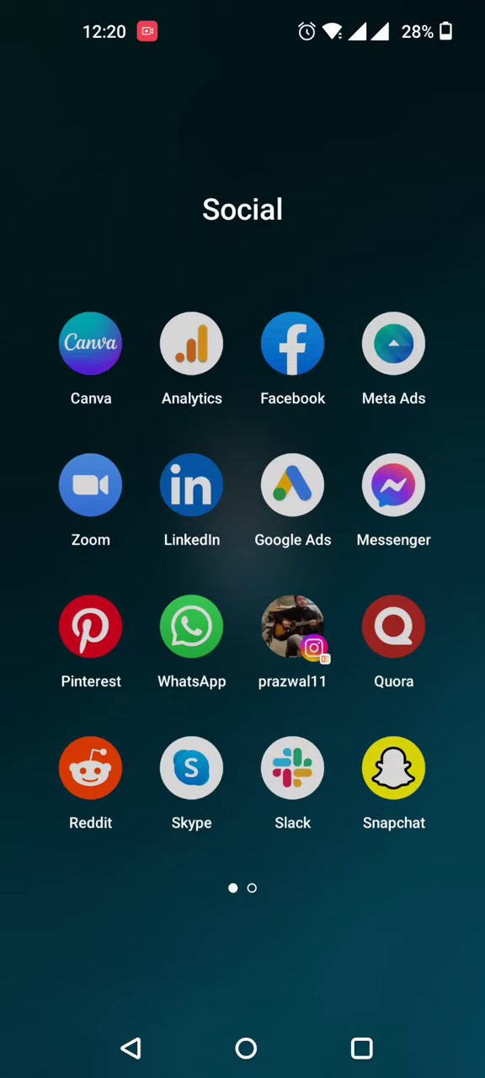
click(91, 343)
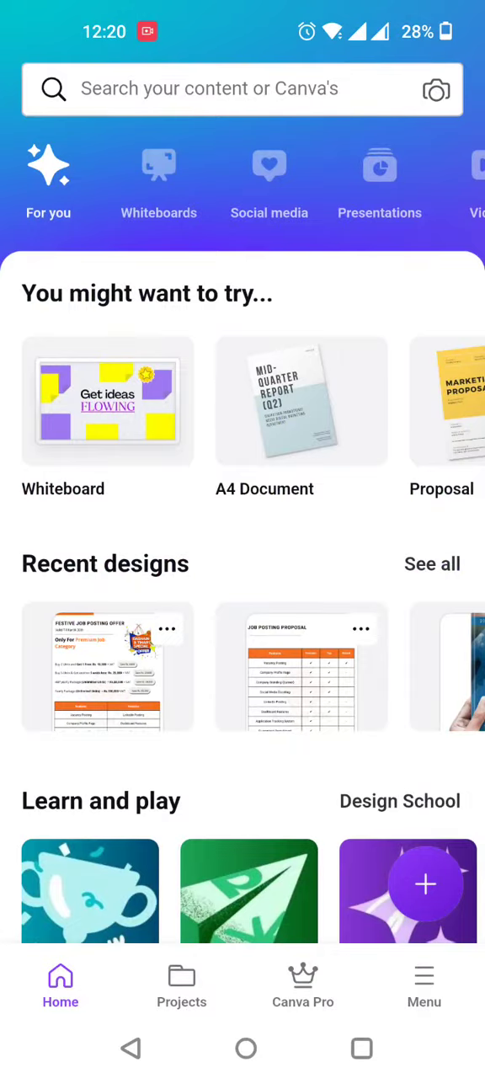
scroll(down, 3)
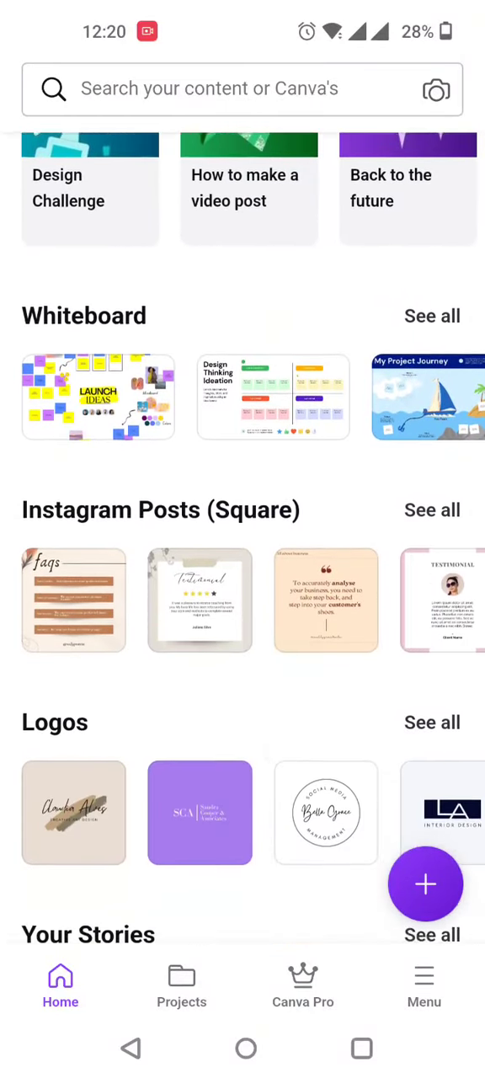
scroll(down, 3)
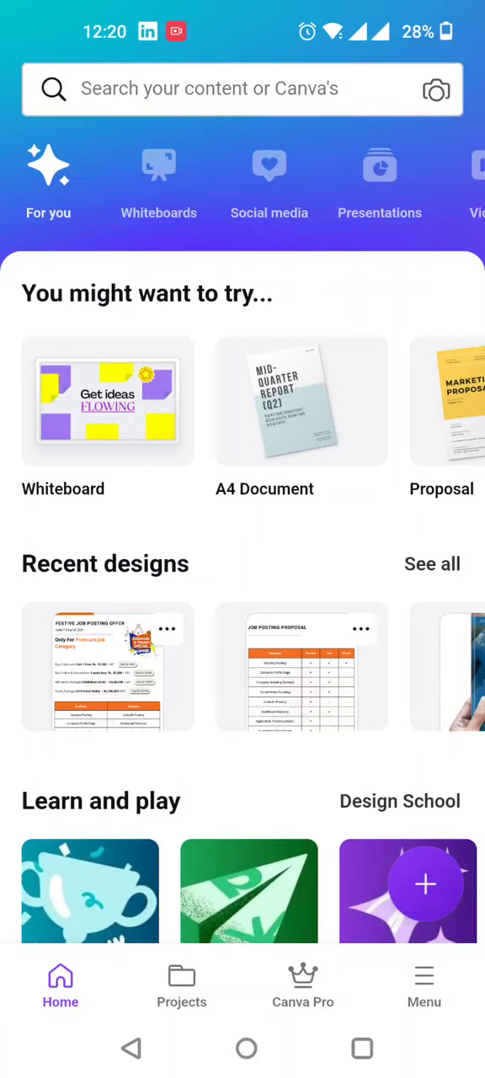
scroll(left, 3)
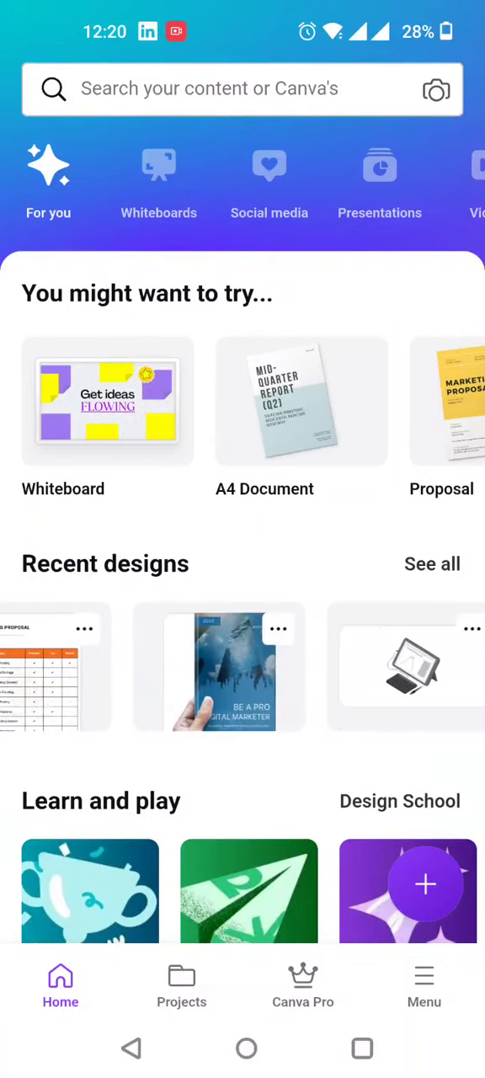
scroll(left, 3)
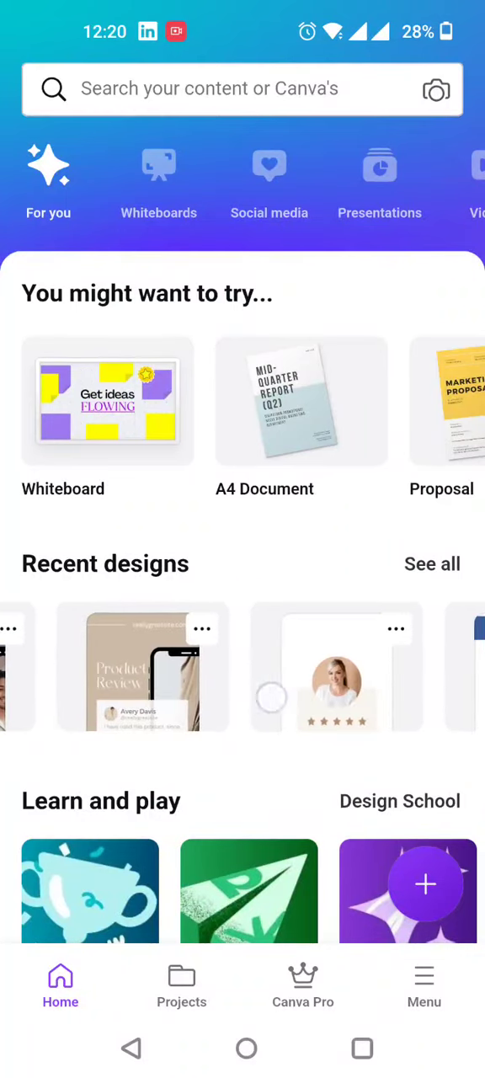
scroll(left, 3)
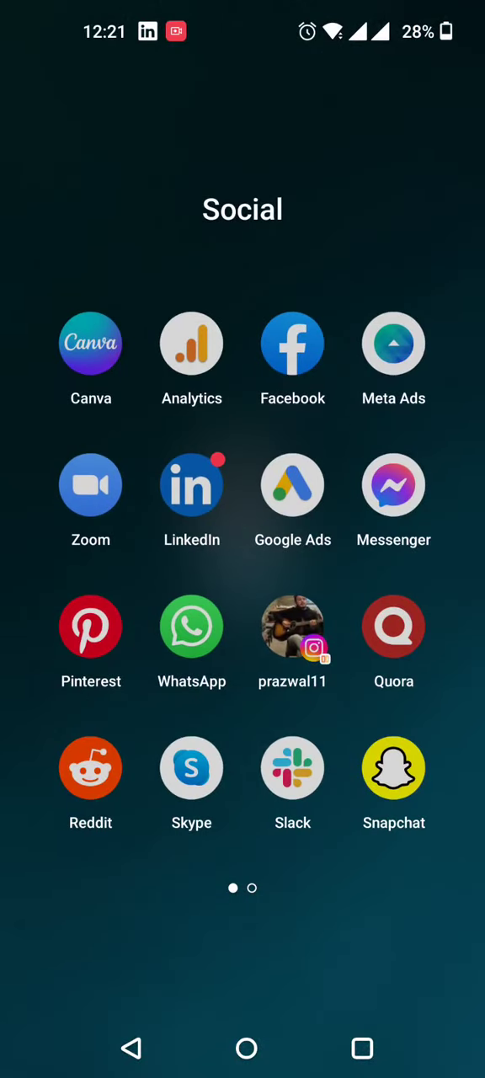
click(192, 343)
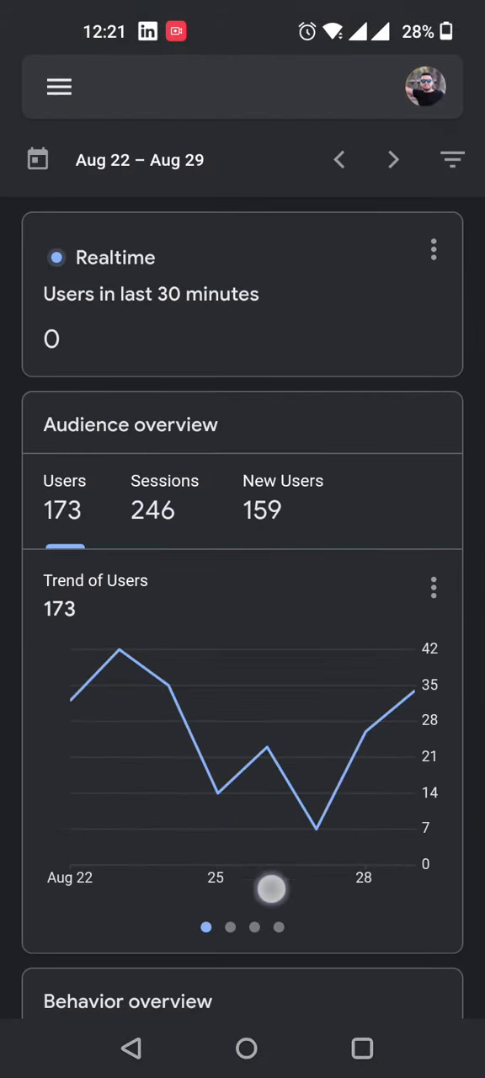
scroll(down, 3)
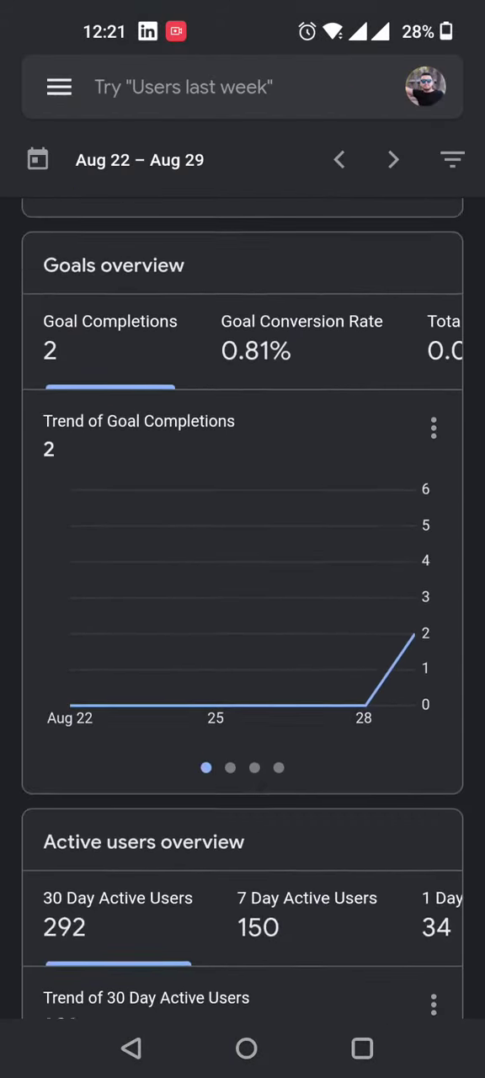
scroll(down, 3)
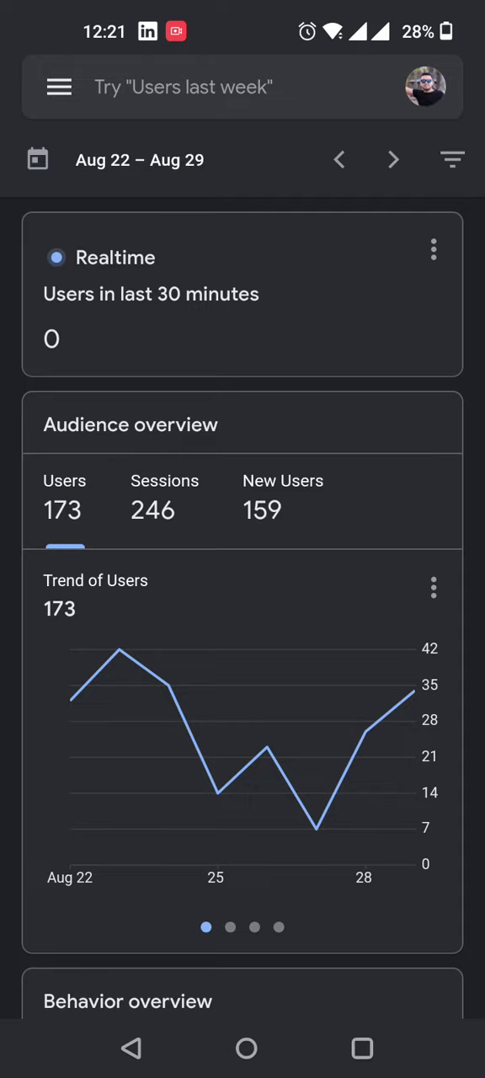
scroll(down, 3)
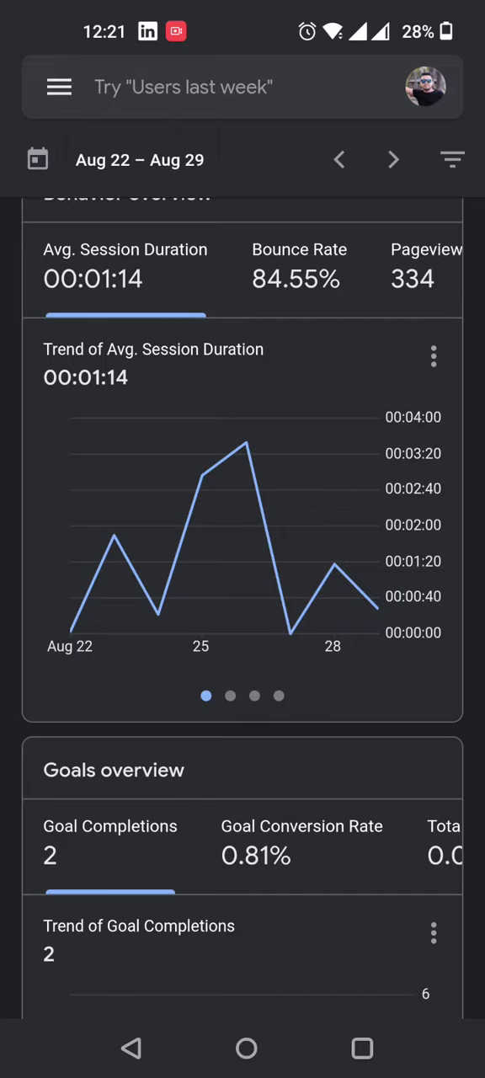
scroll(down, 3)
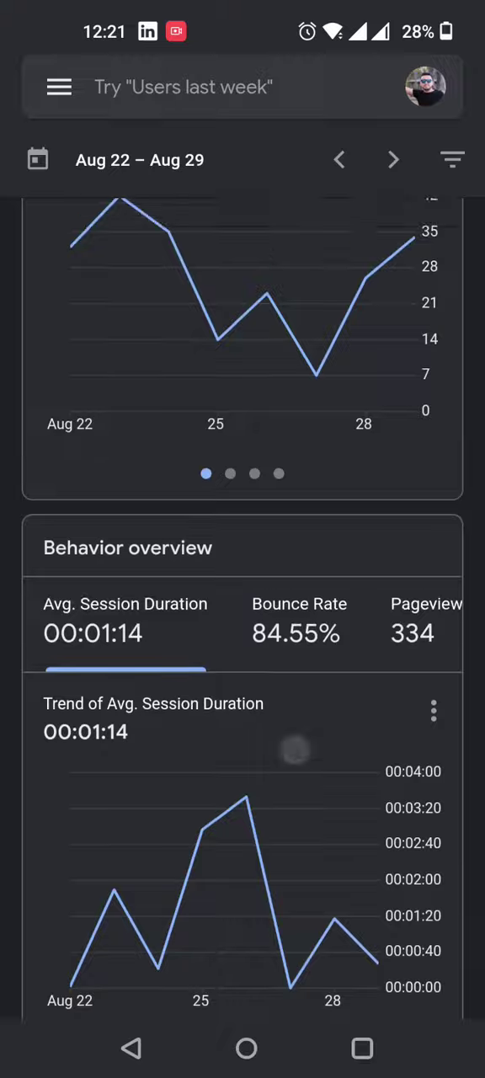
scroll(down, 3)
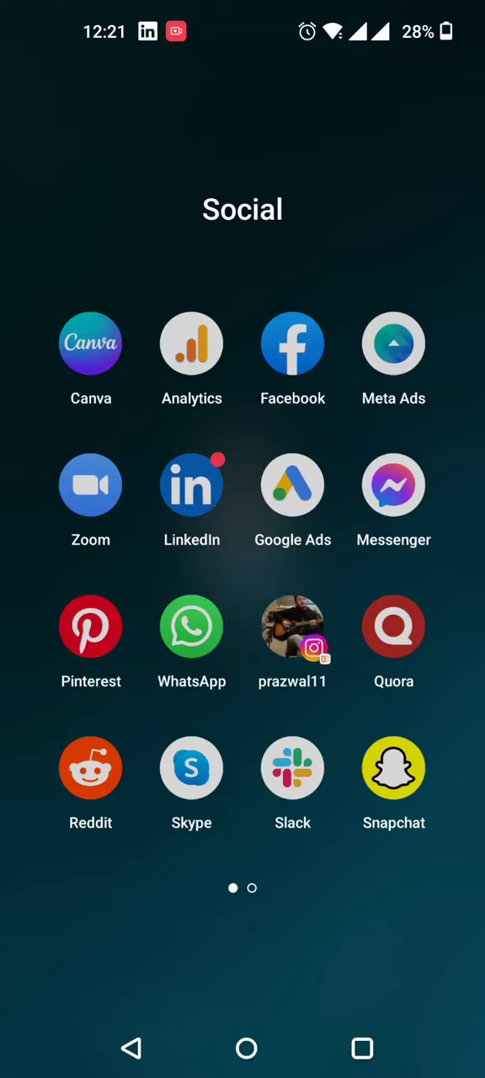
click(292, 343)
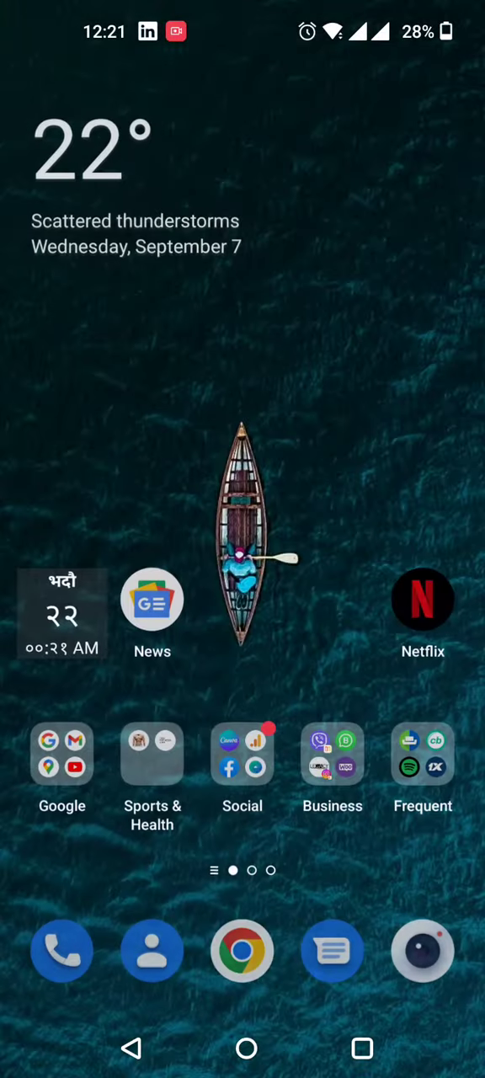
click(243, 754)
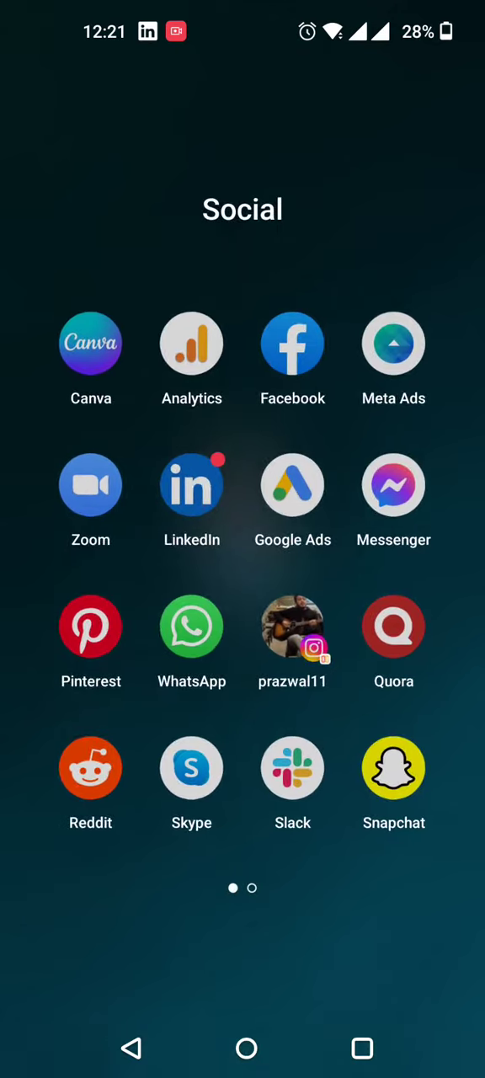
click(393, 343)
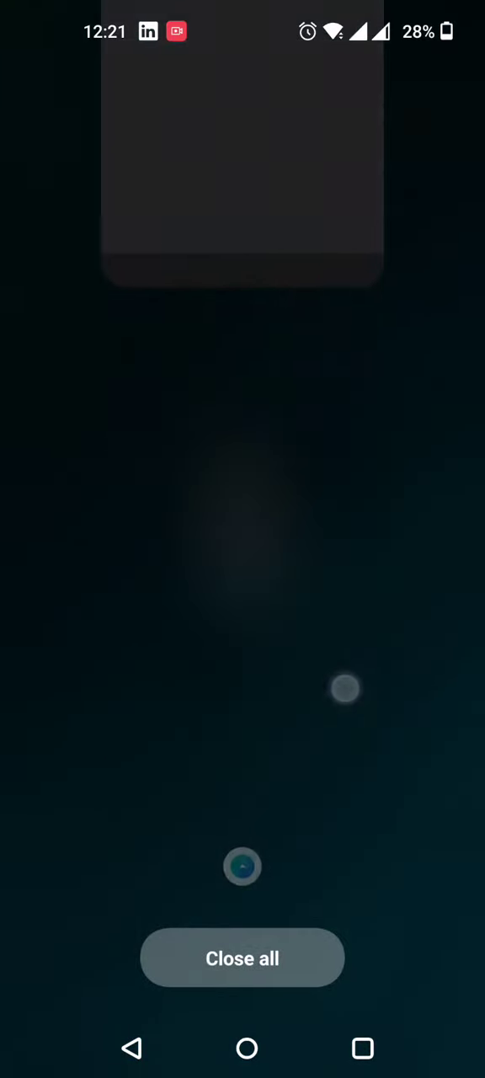
click(243, 959)
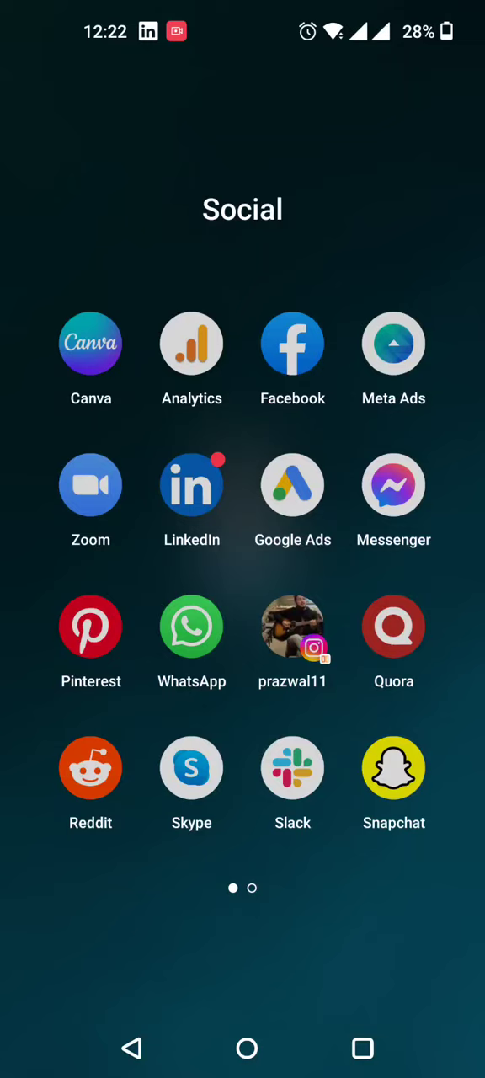
click(191, 484)
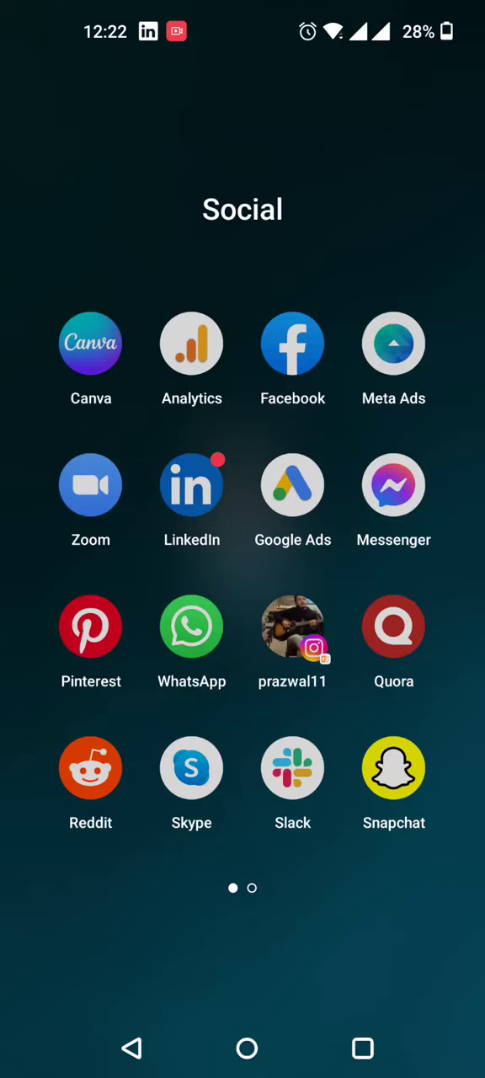
Open Google Ads and scroll its Overview past clicks and impressions to Demographics
click(293, 485)
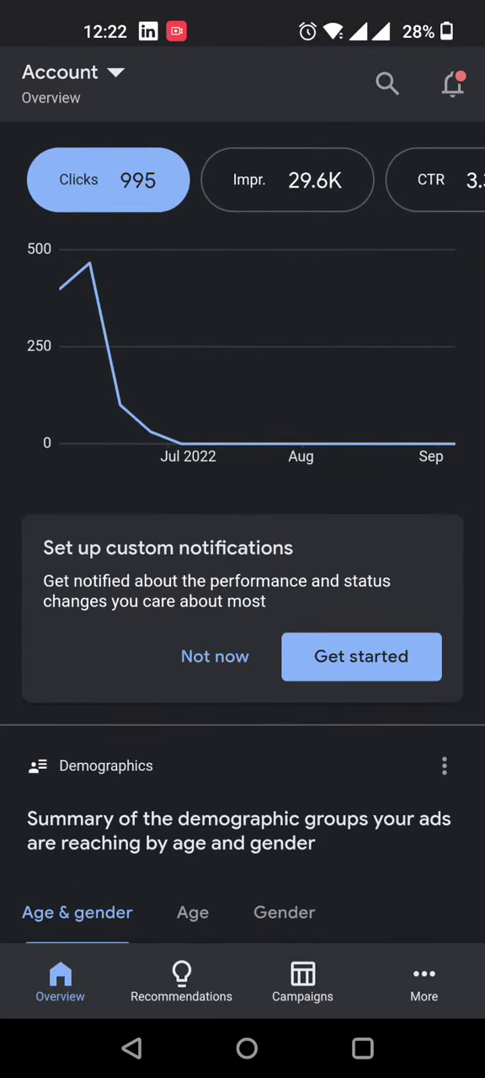
scroll(down, 3)
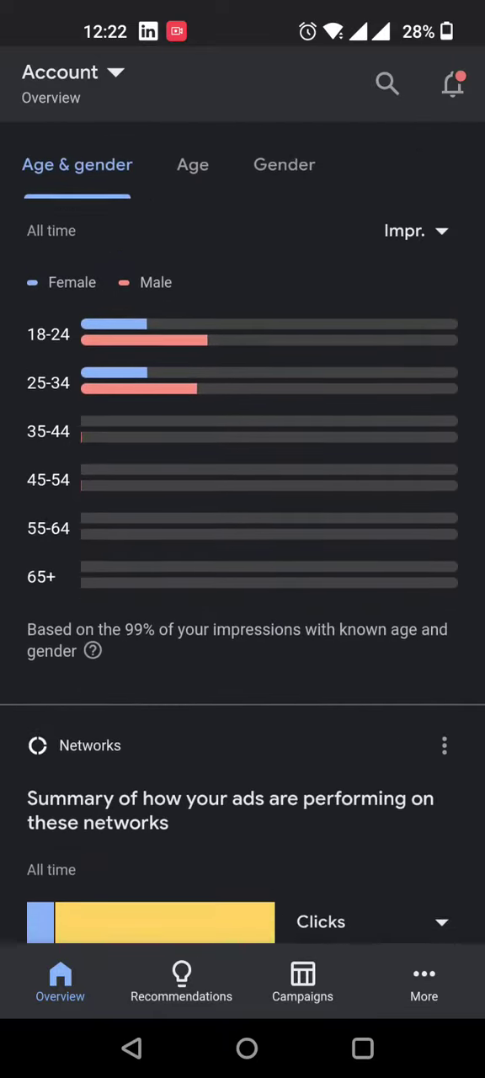
scroll(down, 3)
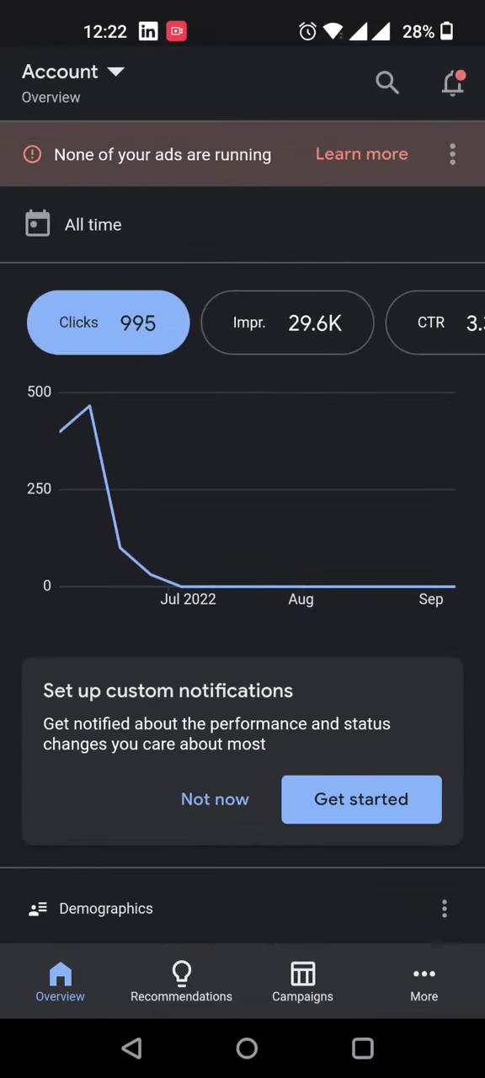
scroll(down, 3)
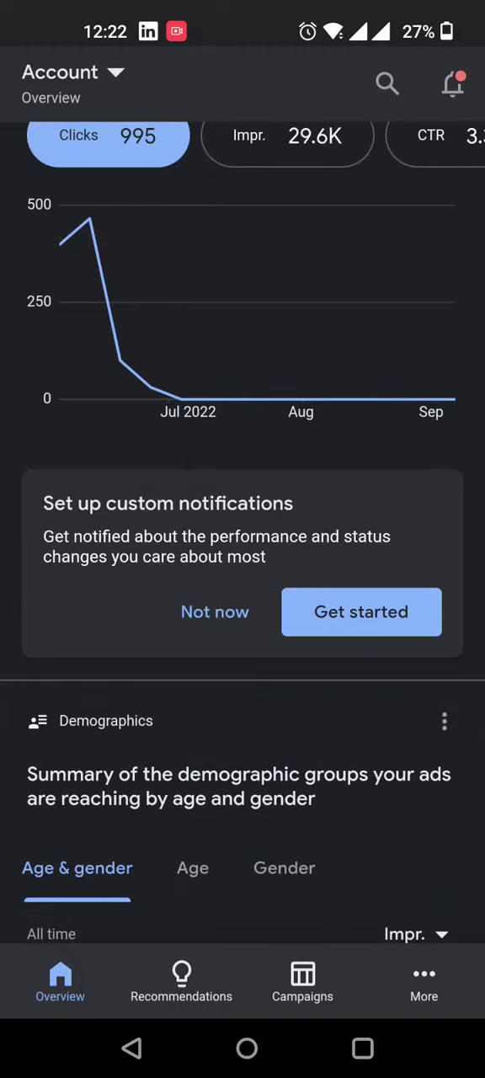
scroll(down, 3)
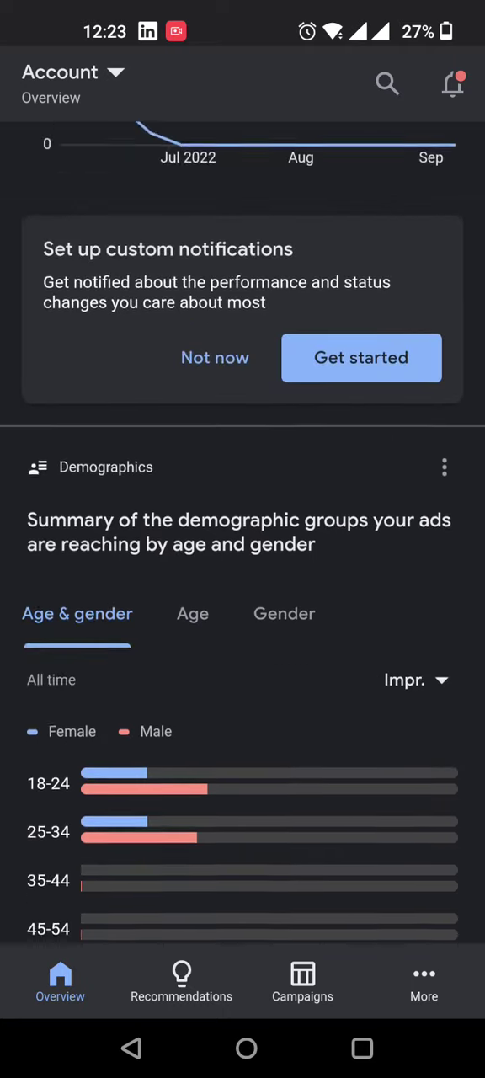
scroll(down, 3)
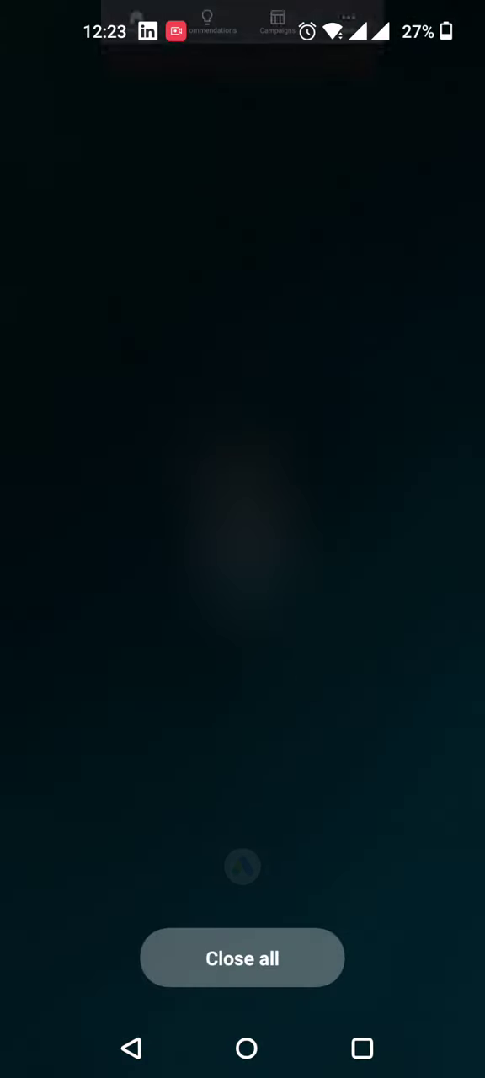
From home, open the Social folder, briefly try an app, then reach page two
click(243, 959)
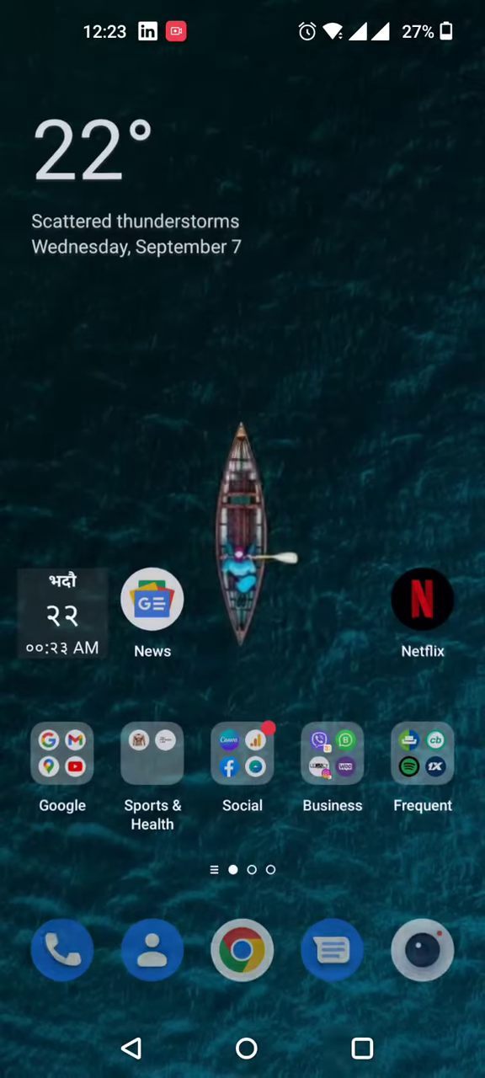
click(242, 754)
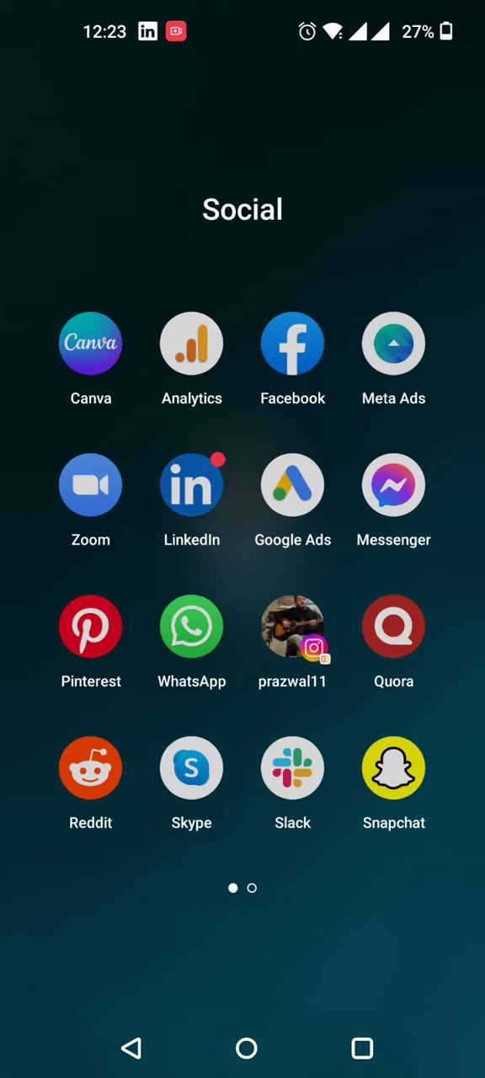
click(362, 1048)
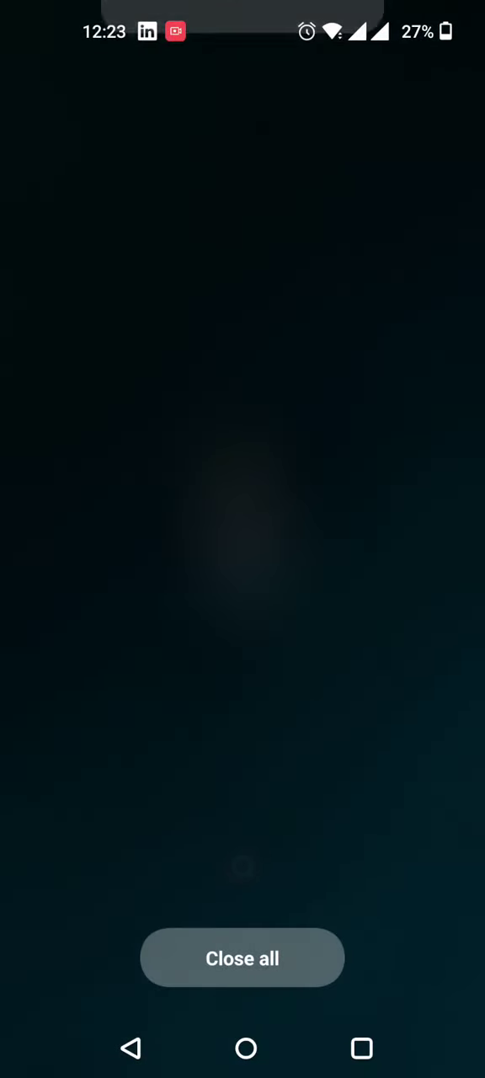
click(243, 958)
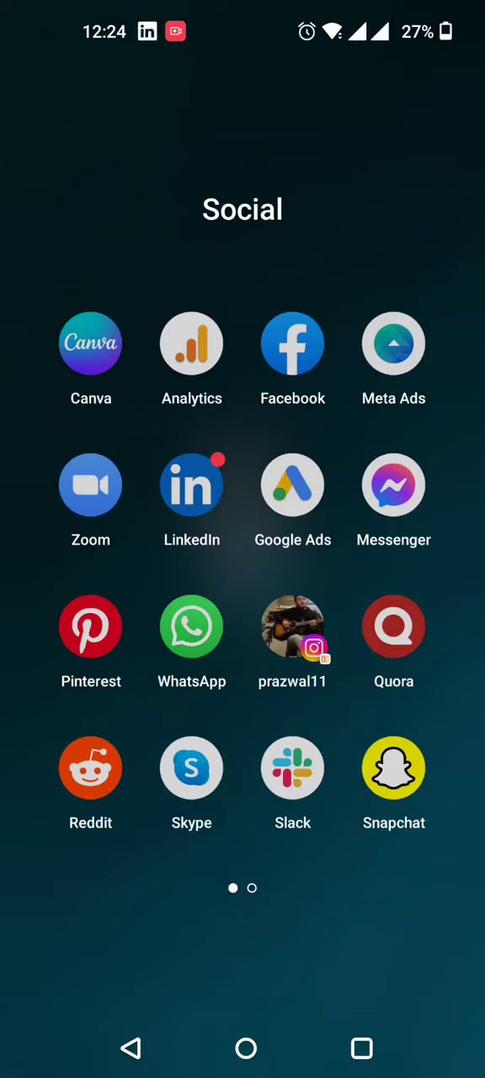
click(361, 1048)
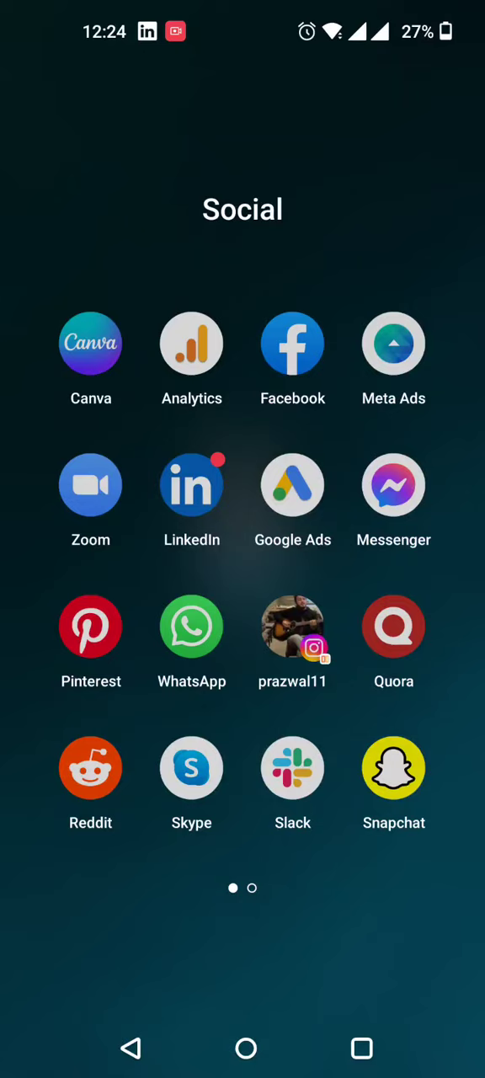
scroll(left, 3)
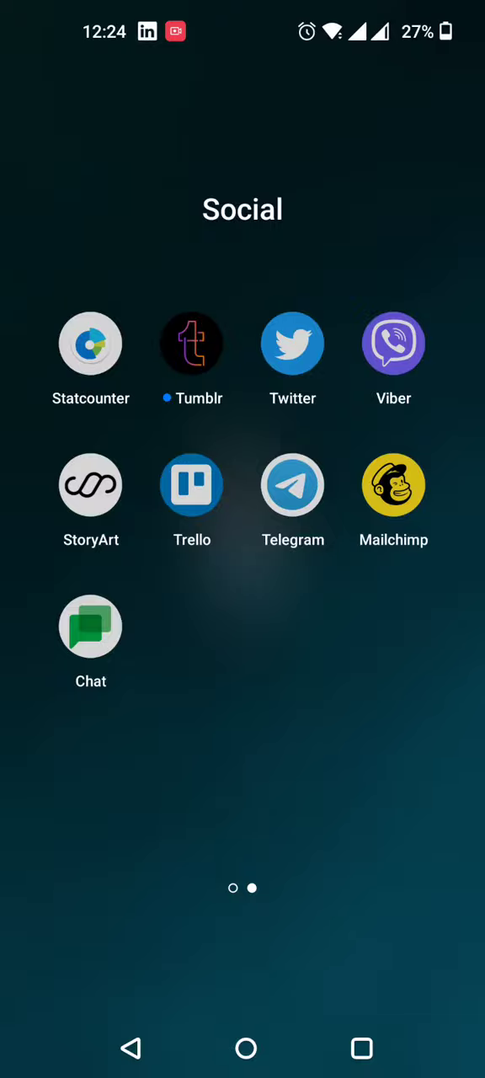
Briefly open Tumblr from the folder and dismiss it
click(91, 343)
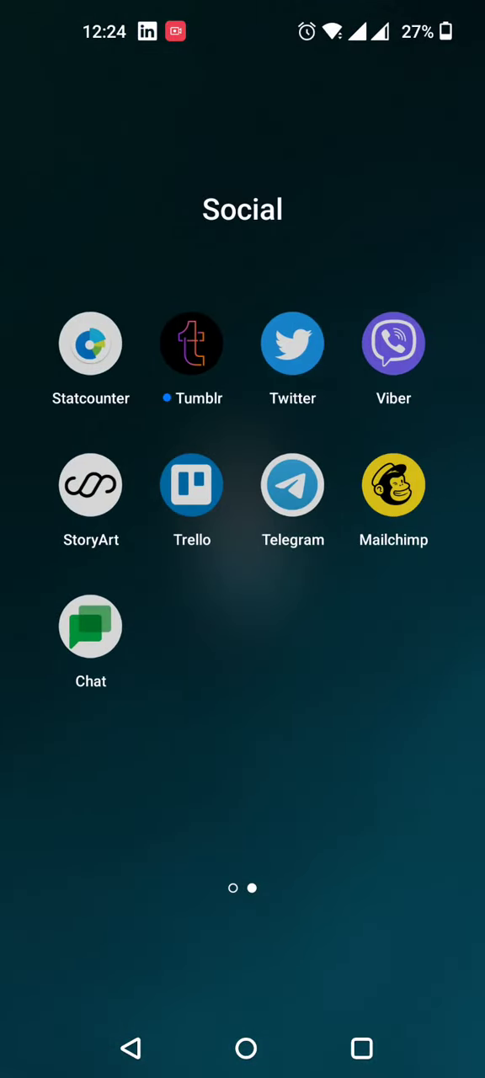
click(191, 343)
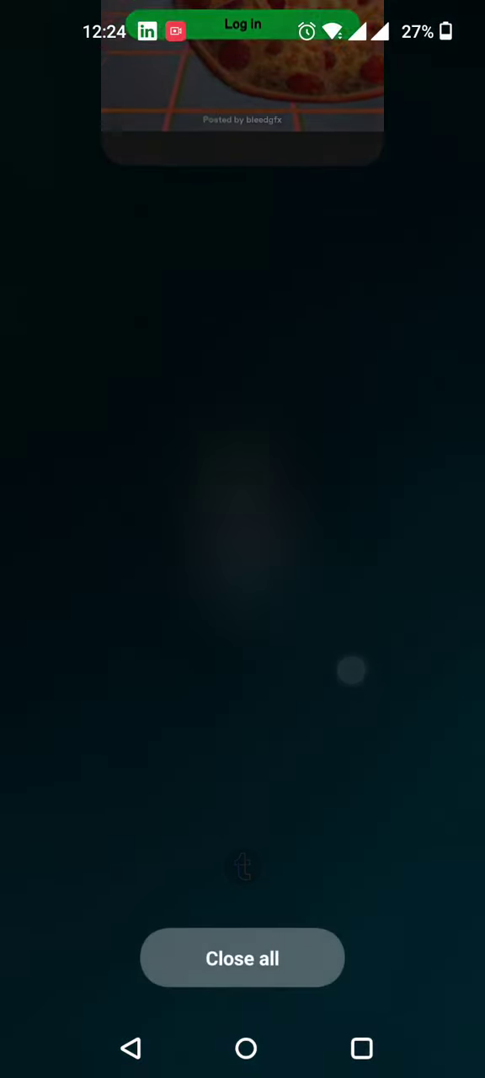
click(243, 959)
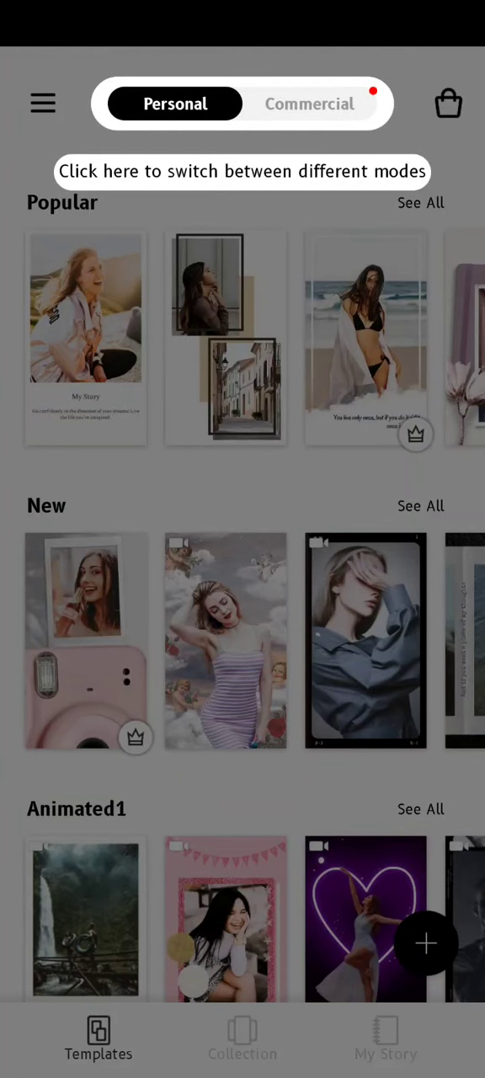
Scroll through StoryArt's story templates, then return to the home screen
scroll(down, 3)
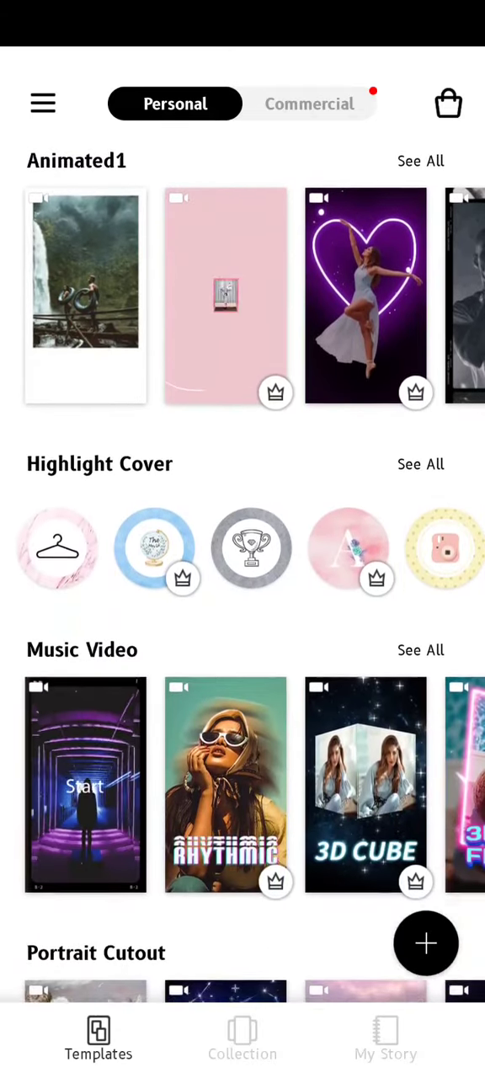
scroll(down, 3)
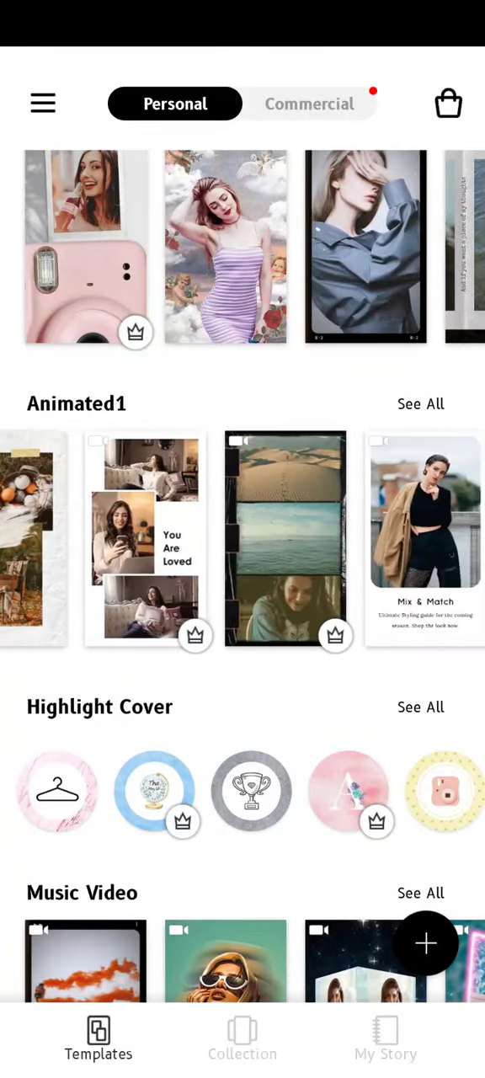
click(385, 1038)
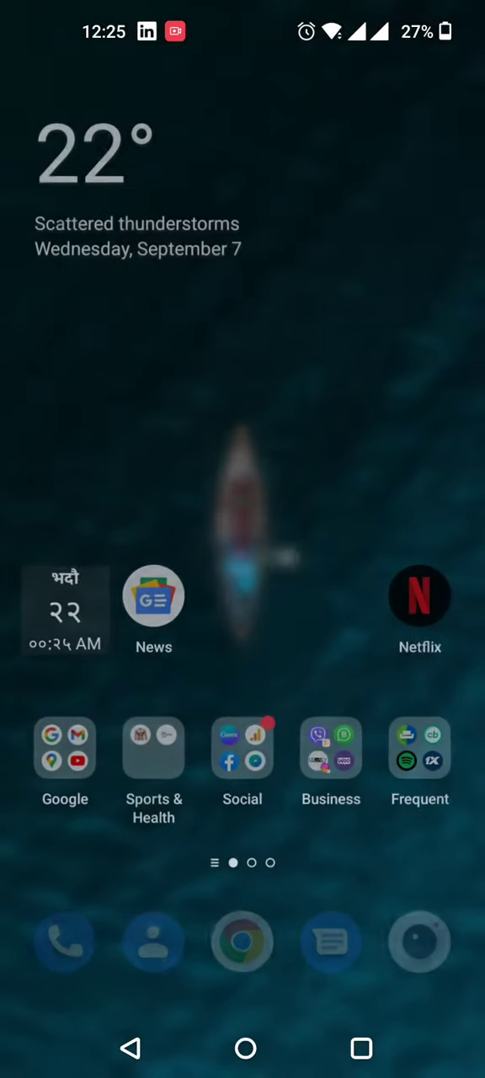
Open Trello from the Social folder and view the Prajwal karki board's GEMS list
click(243, 748)
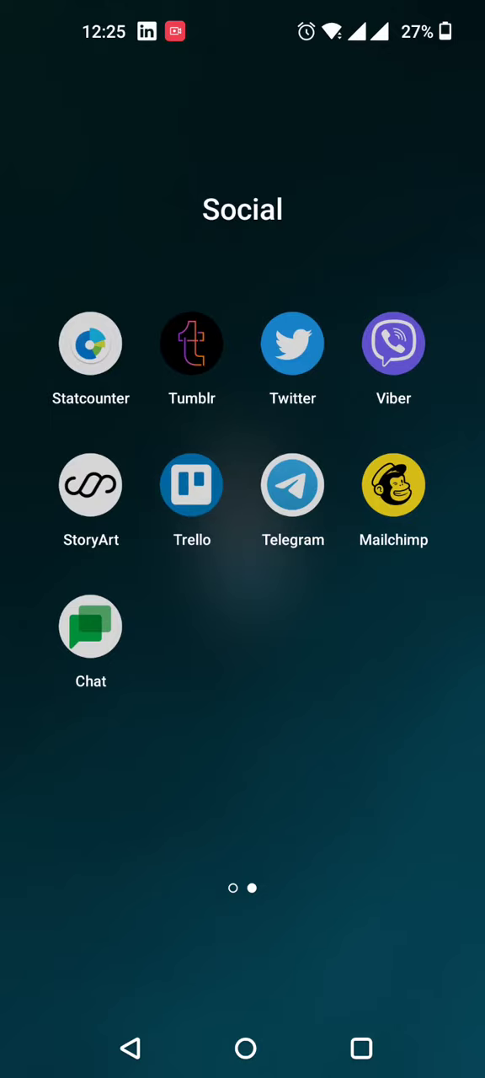
click(191, 484)
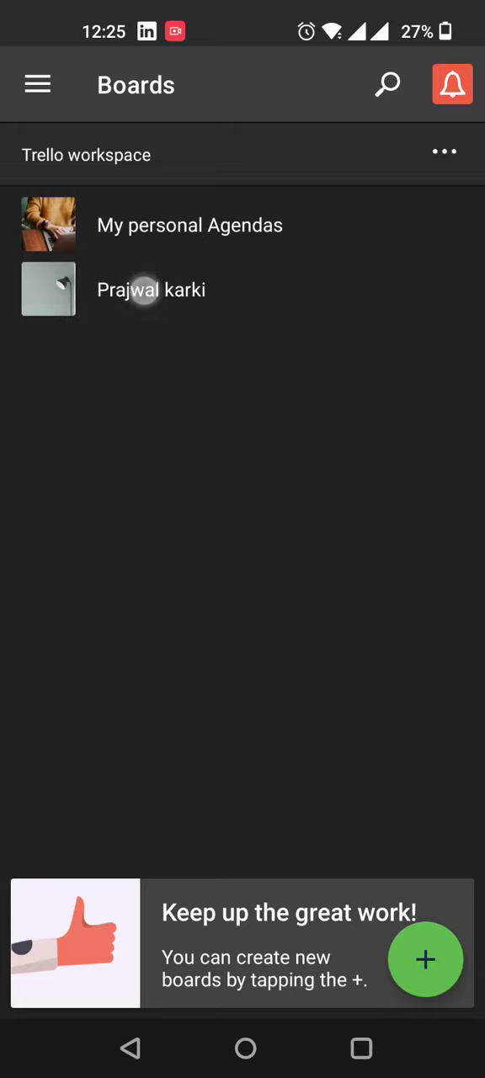
click(152, 289)
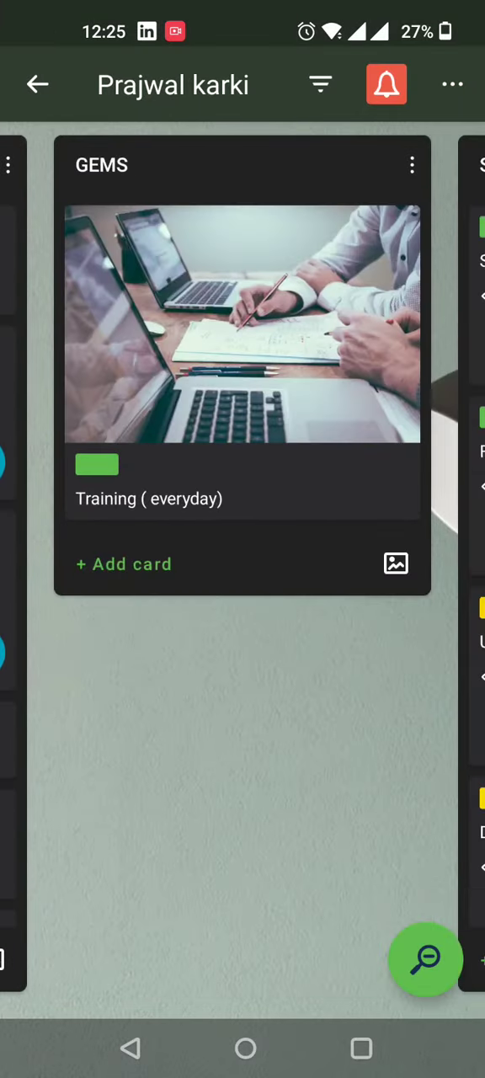
scroll(left, 3)
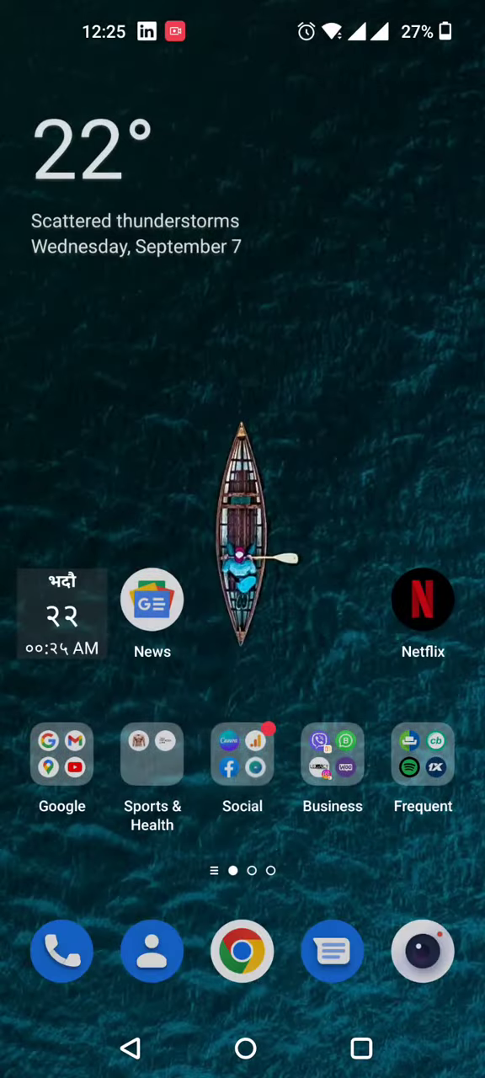
click(243, 754)
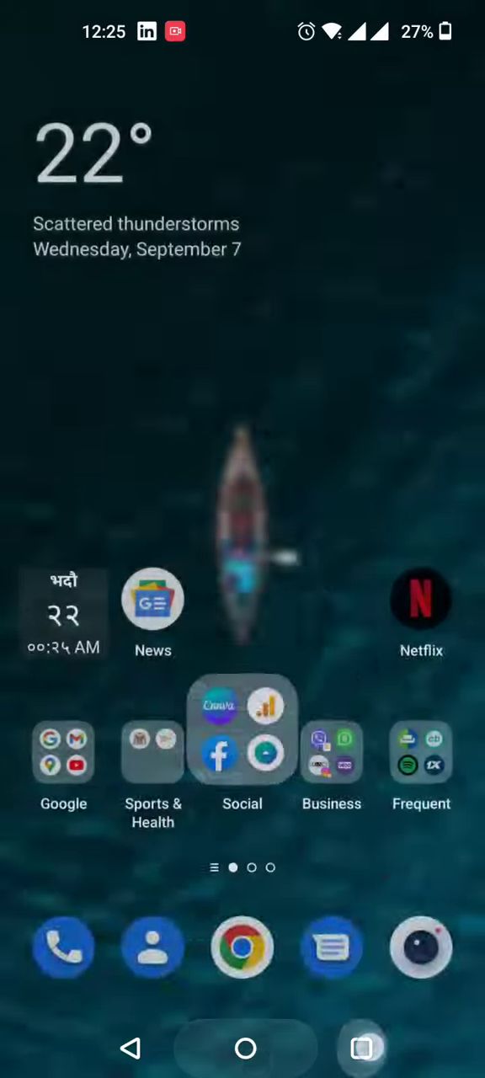
click(331, 751)
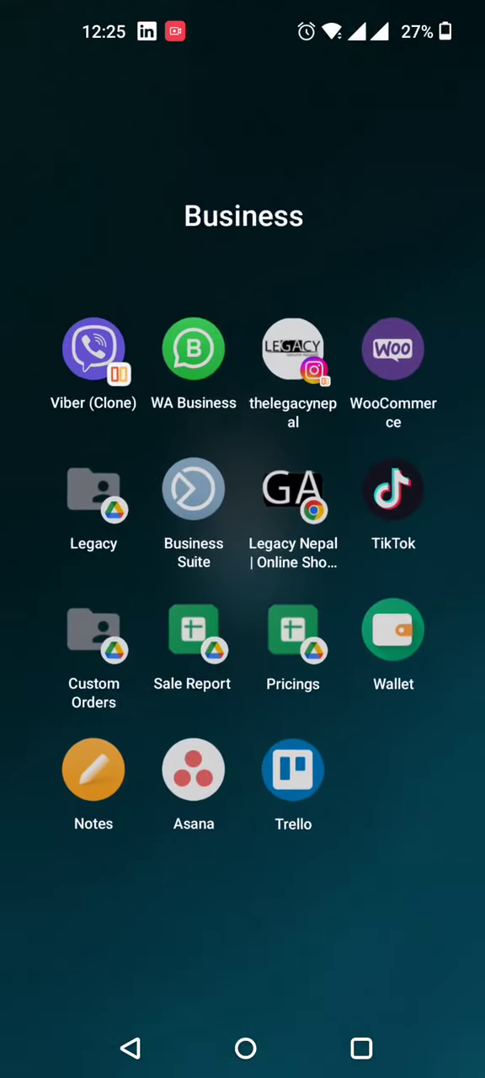
scroll(left, 3)
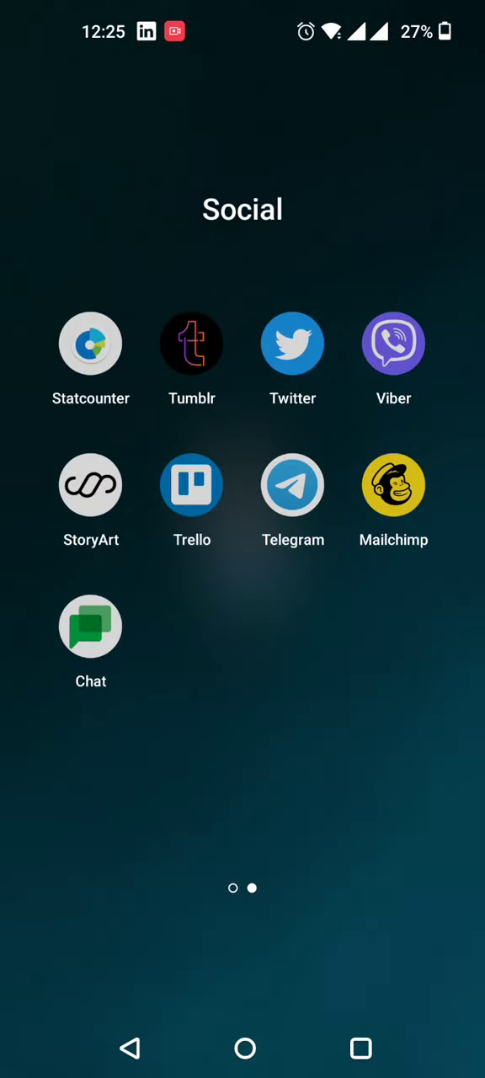
click(394, 485)
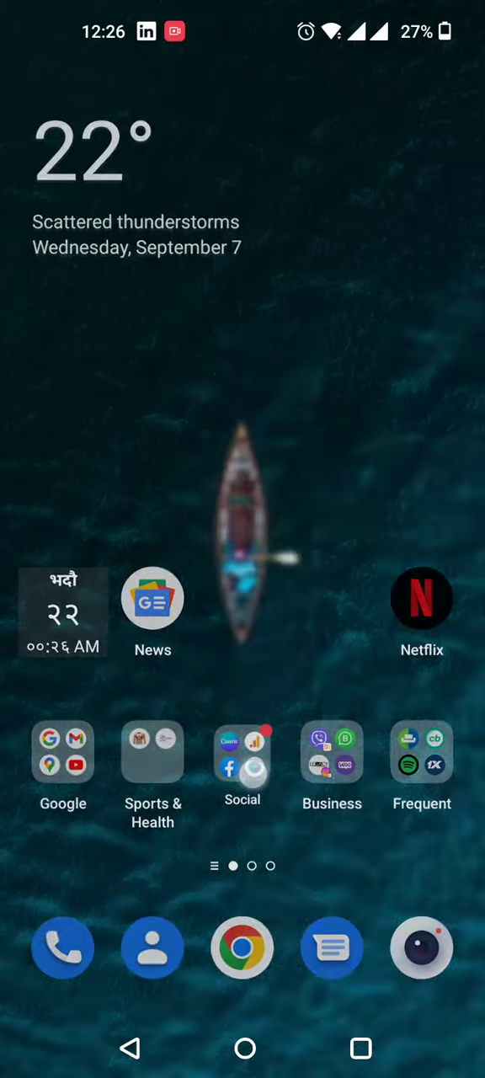
Open the Social folder, swipe back and forth across its two pages, then exit
click(243, 752)
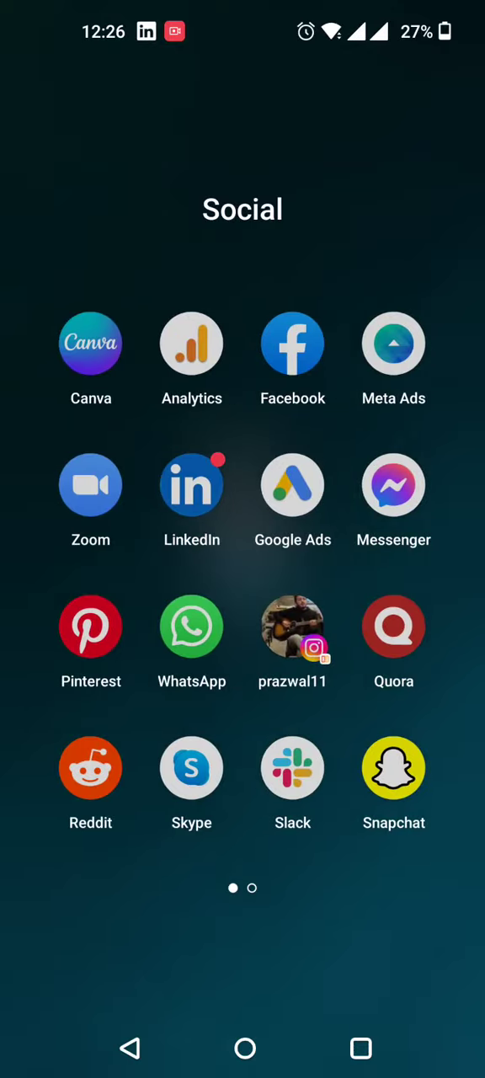
scroll(left, 3)
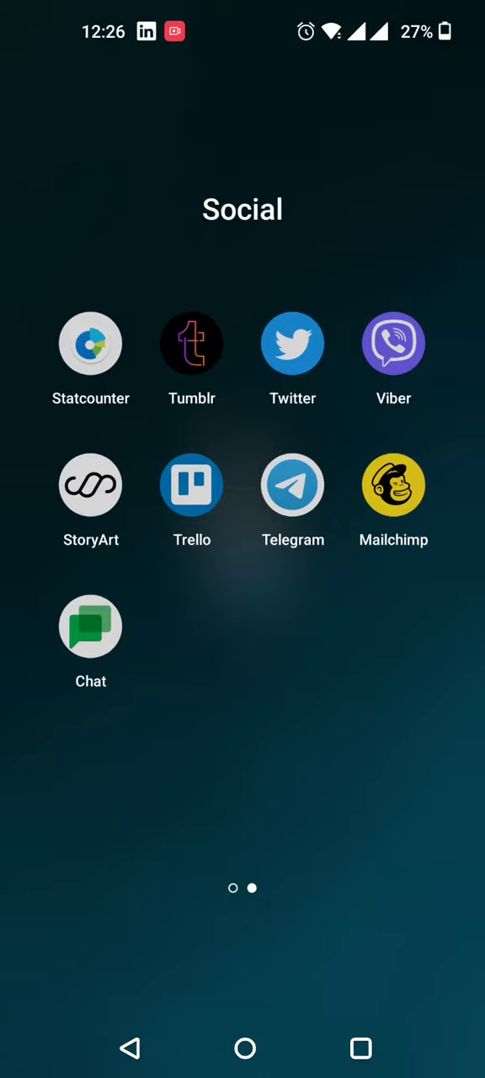
scroll(left, 3)
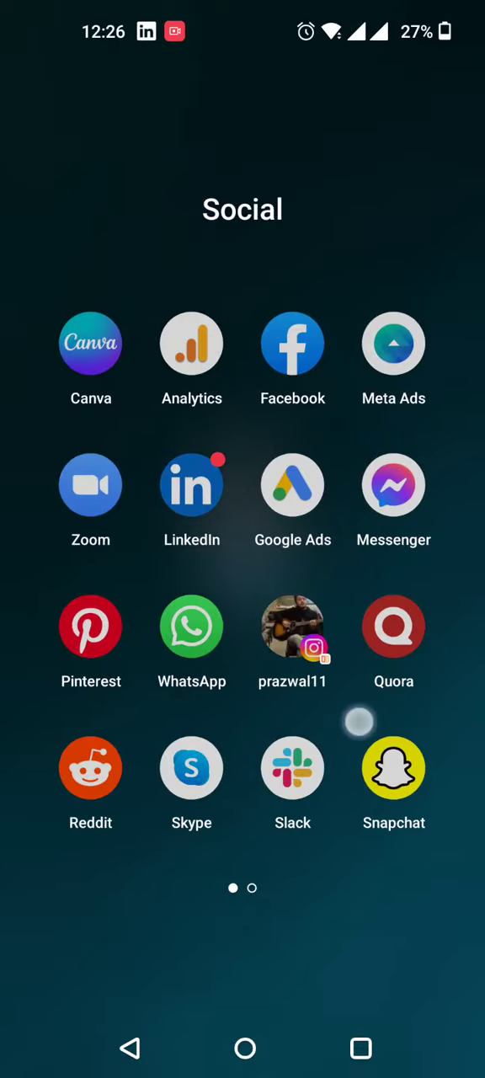
scroll(left, 3)
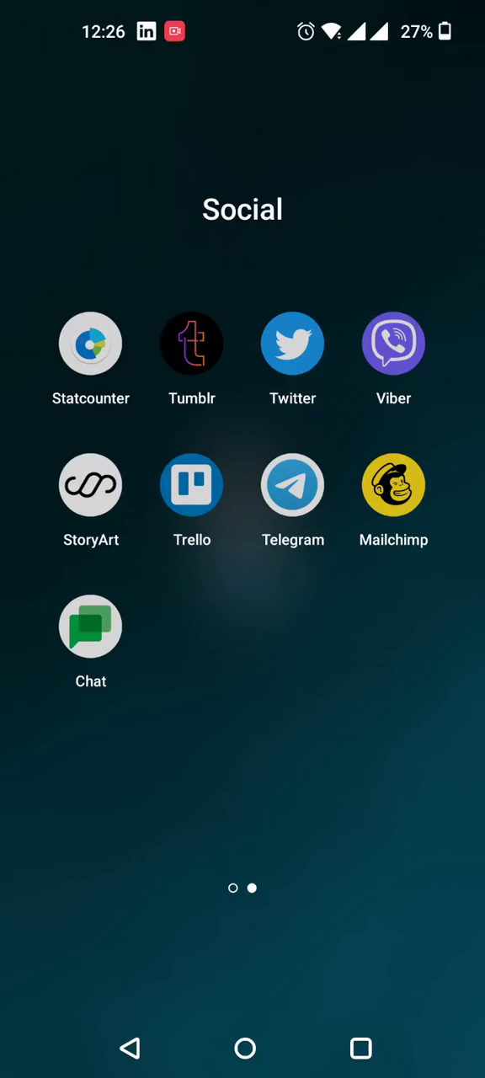
scroll(left, 3)
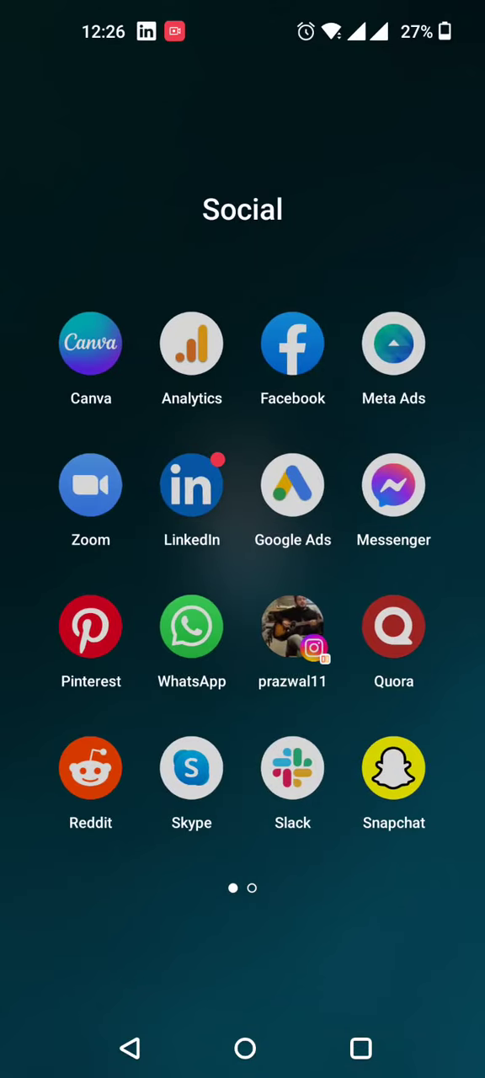
scroll(left, 3)
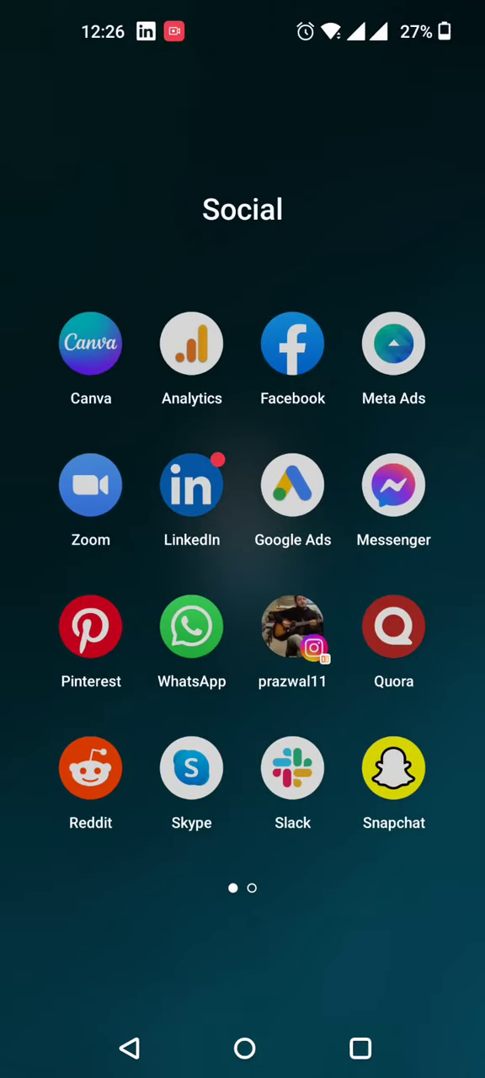
scroll(left, 3)
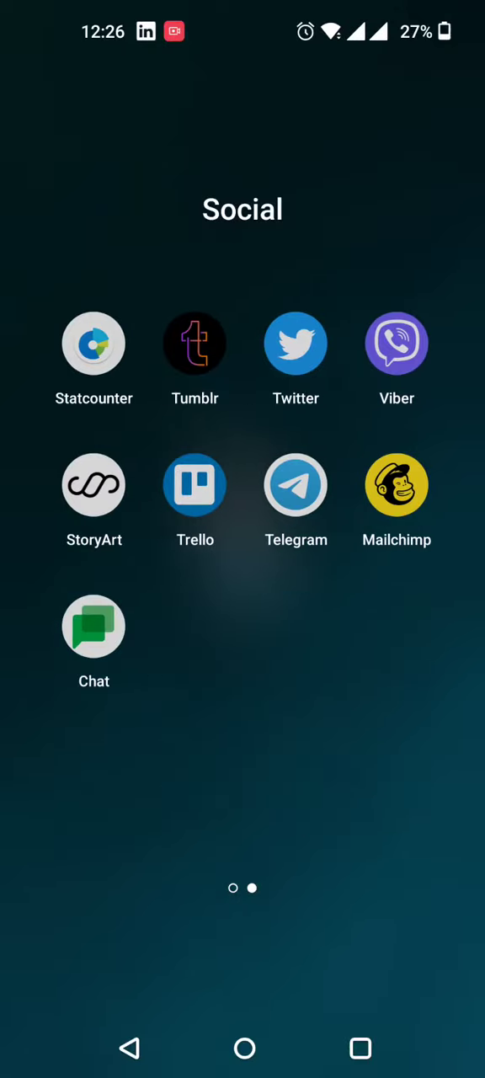
click(244, 1048)
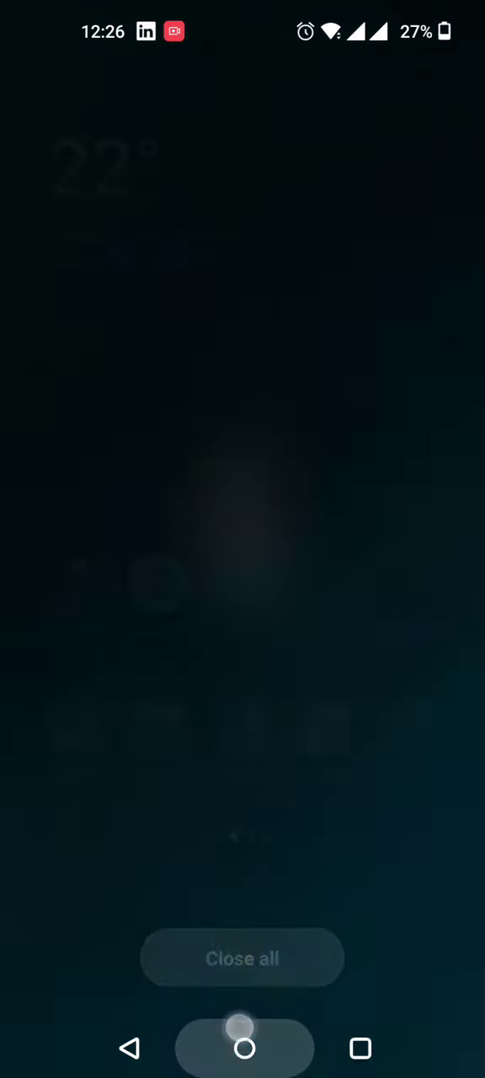
Reopen the Business folder, launch Business Suite, and view its Home feed in Recents
click(244, 1049)
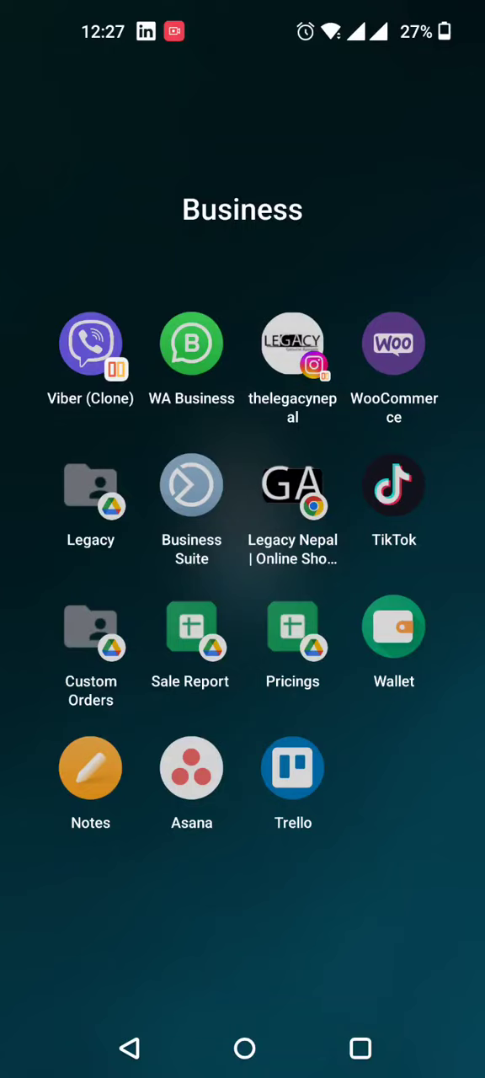
drag(393, 344, 362, 383)
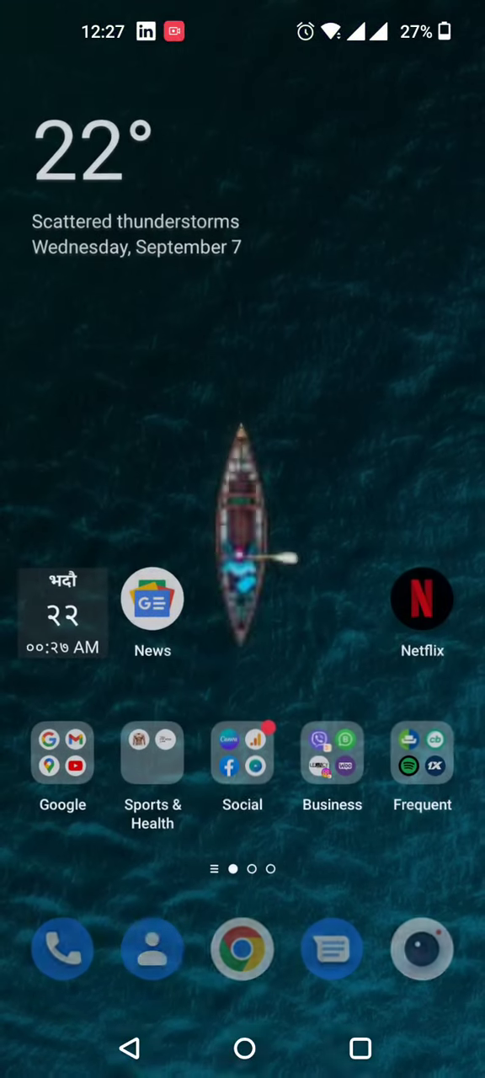
click(332, 754)
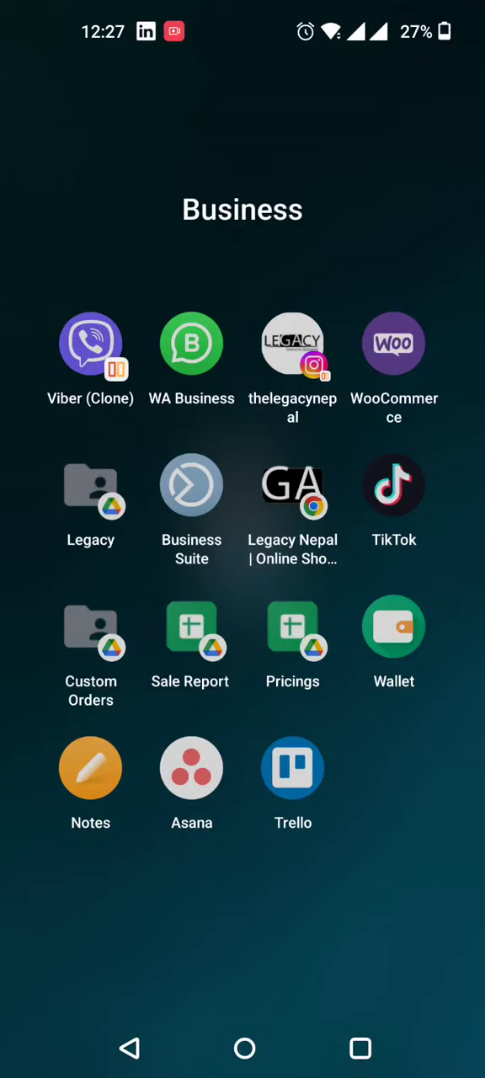
click(361, 1049)
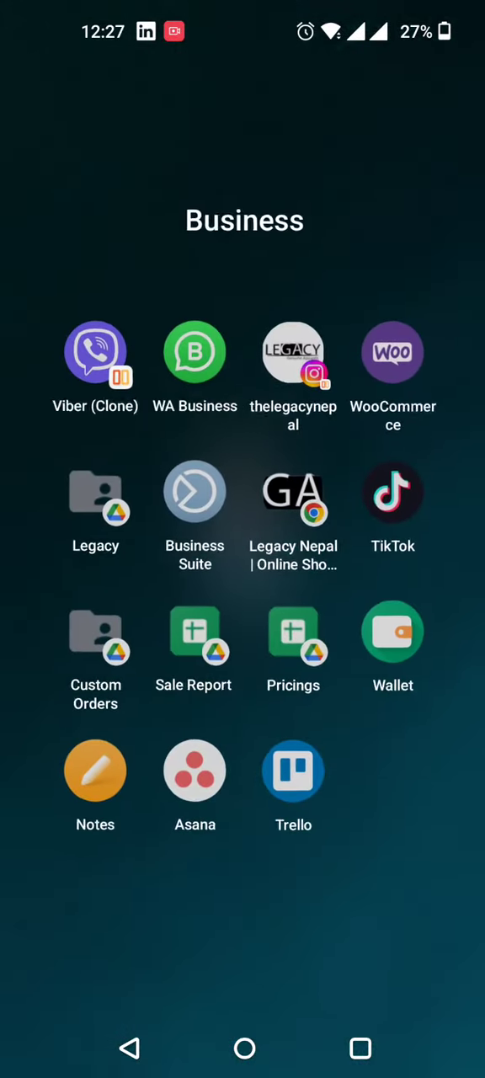
click(195, 491)
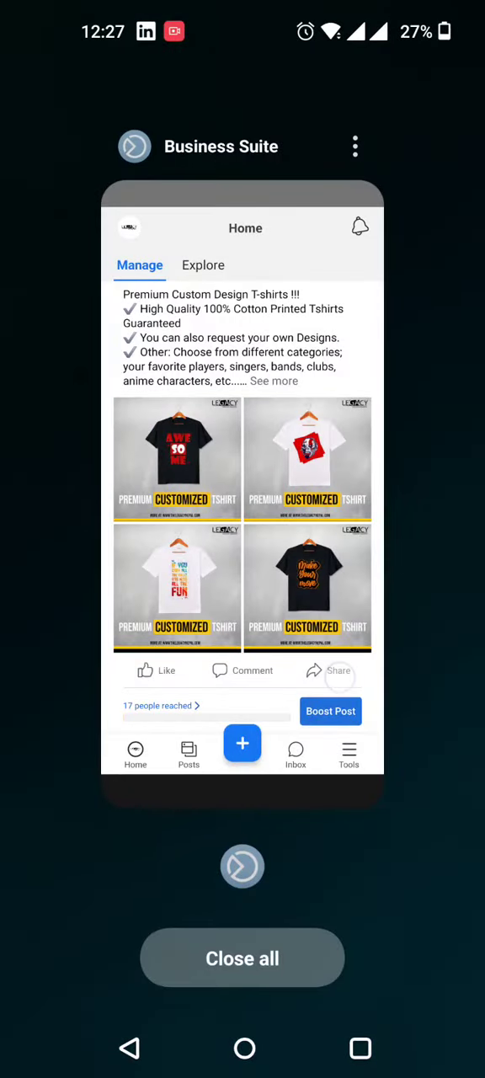
Leave Recents, glance at the Notes note list, and return to the Business folder
click(243, 958)
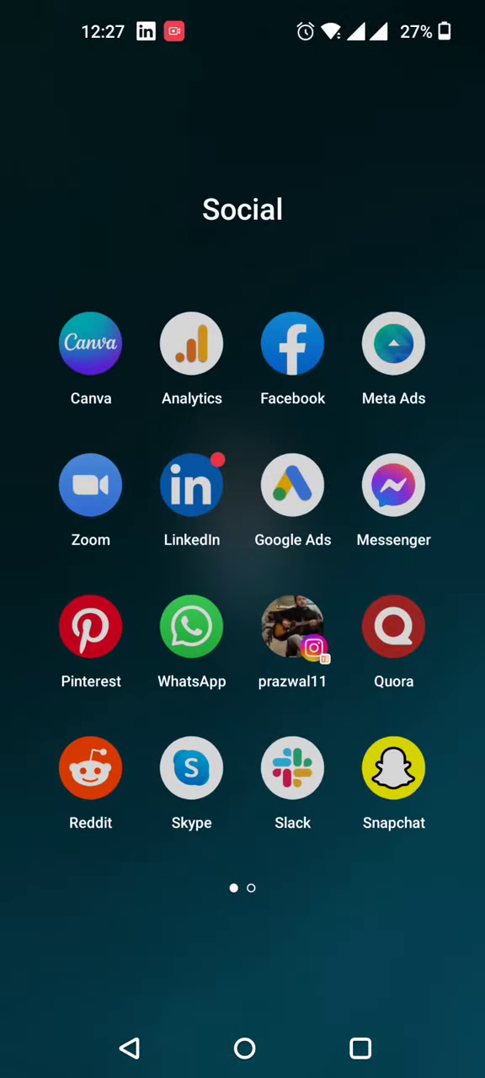
scroll(left, 3)
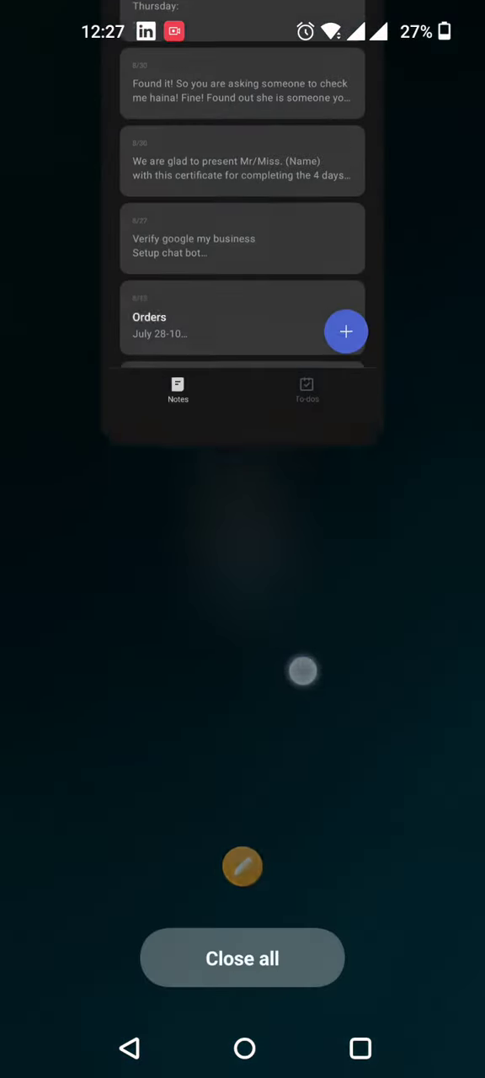
click(243, 959)
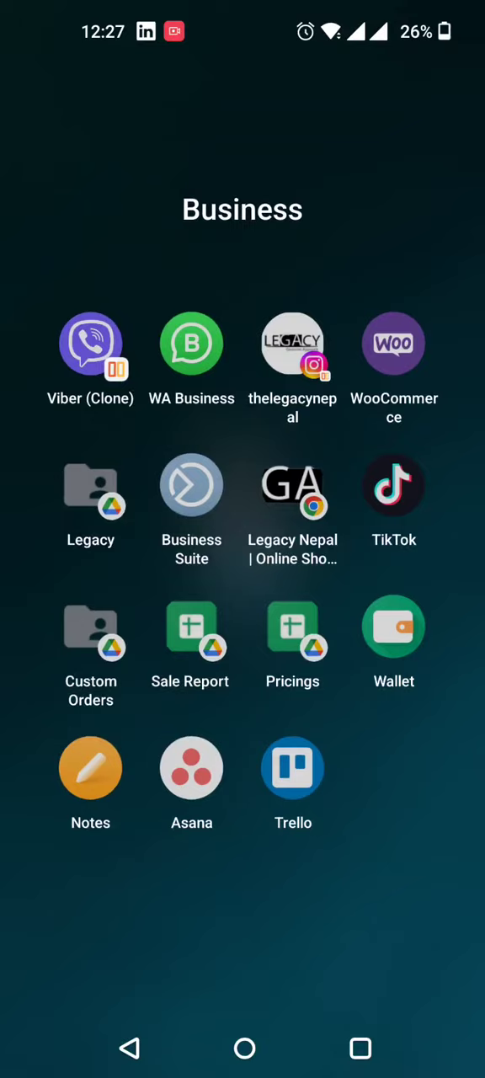
click(191, 767)
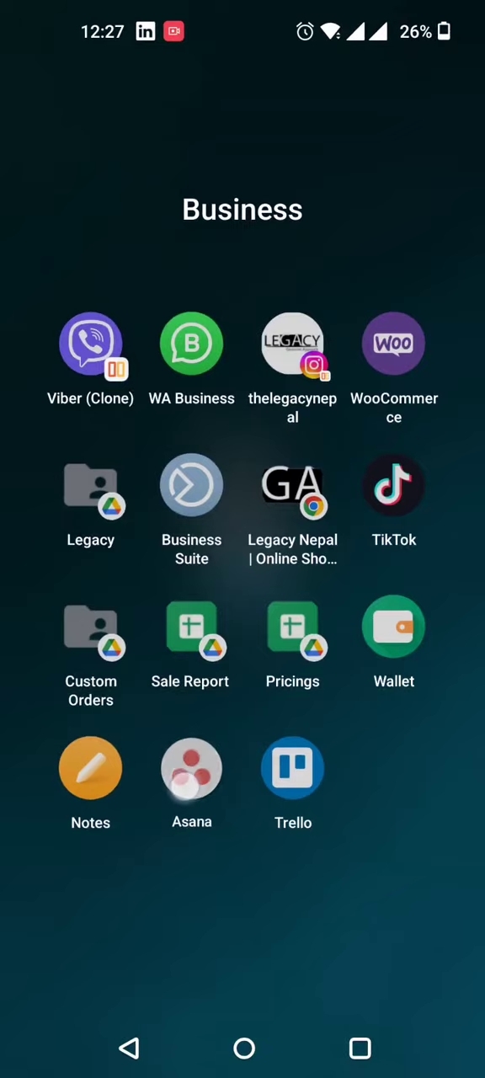
click(191, 768)
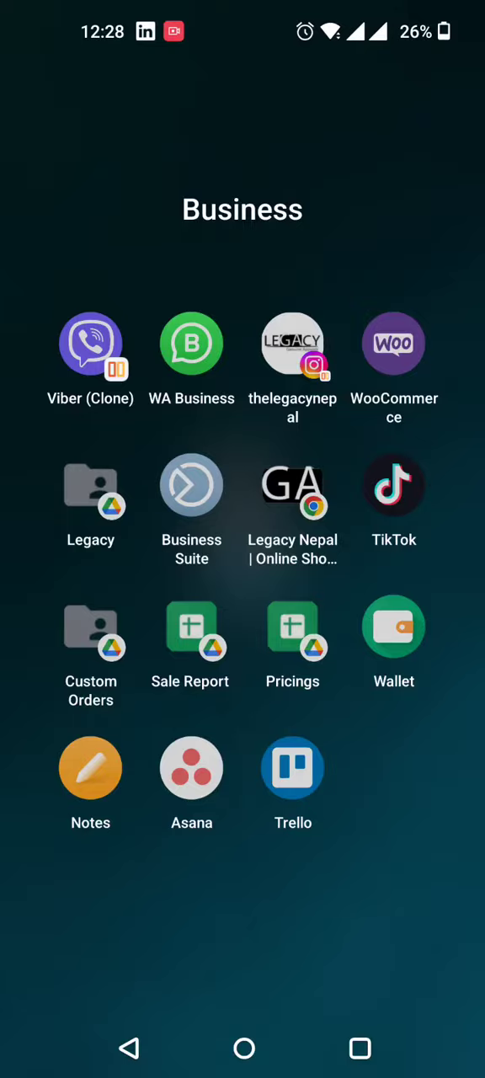
Launch Wallet from the Business folder, then go back to the home screen
click(394, 627)
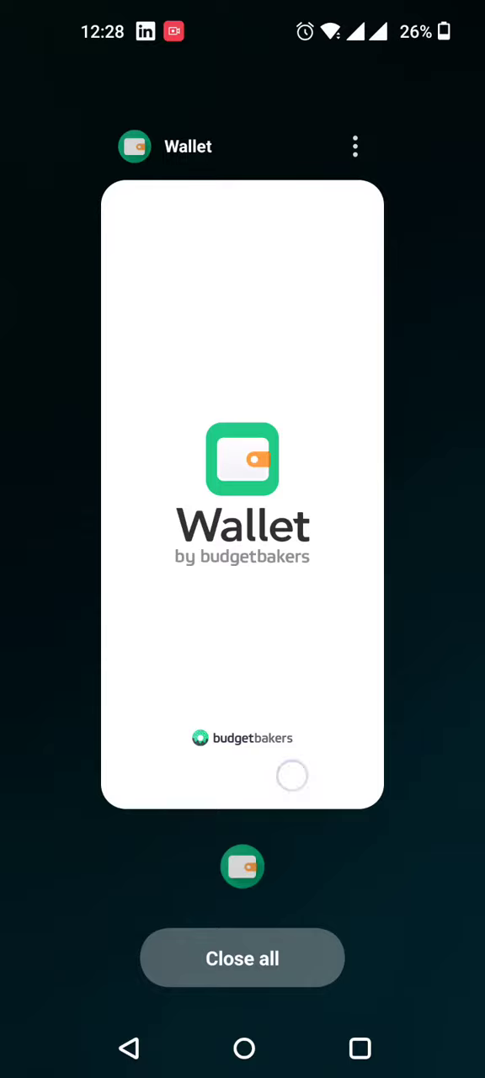
click(242, 959)
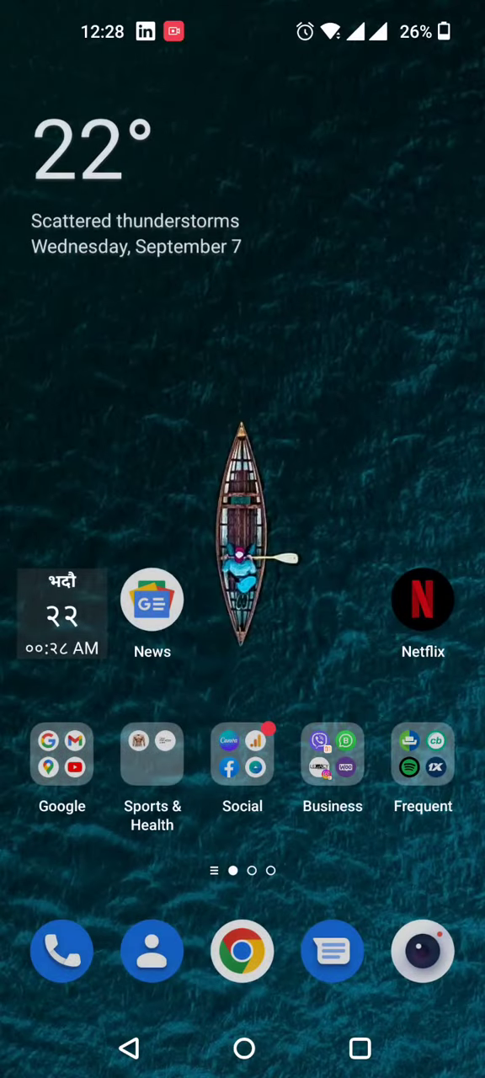
Swipe through the other home screen pages, then open the Social folder's first page
scroll(left, 3)
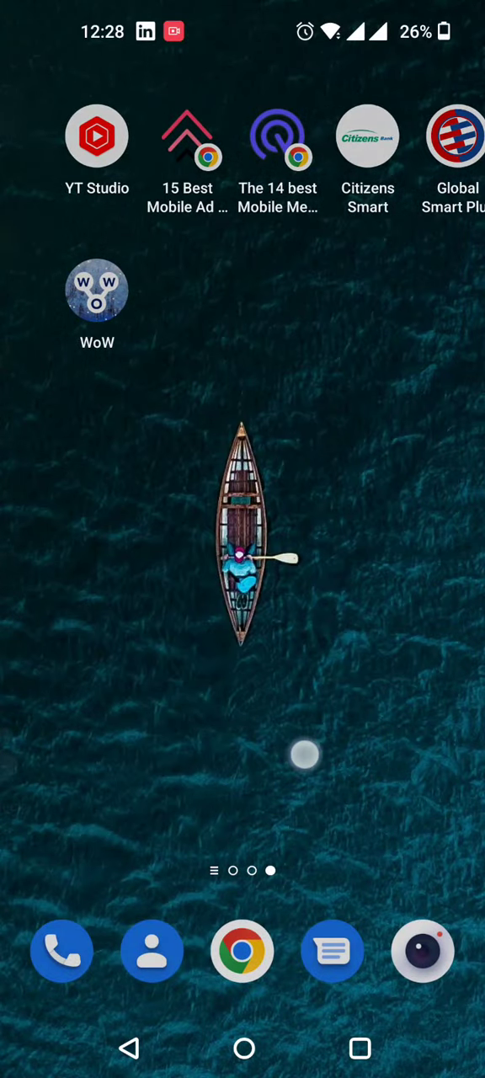
scroll(left, 3)
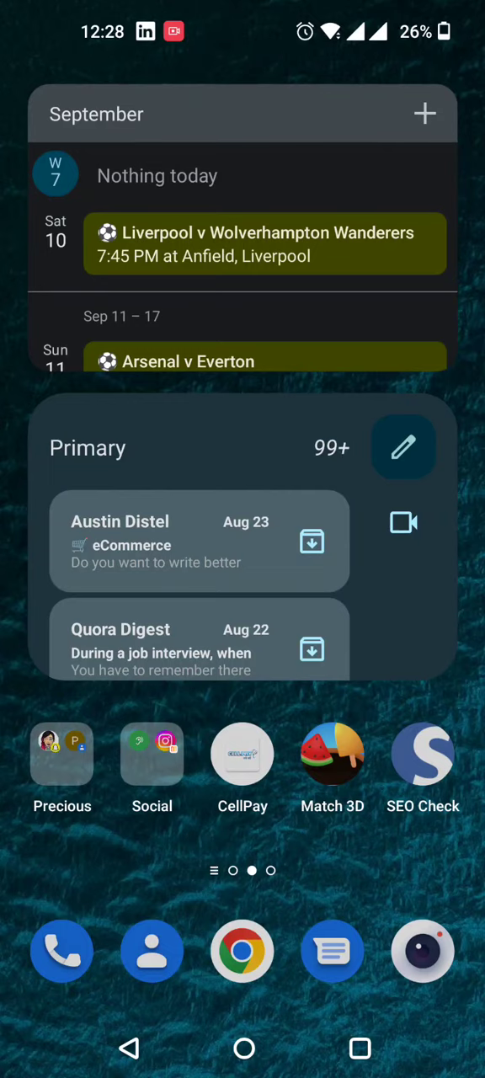
click(423, 754)
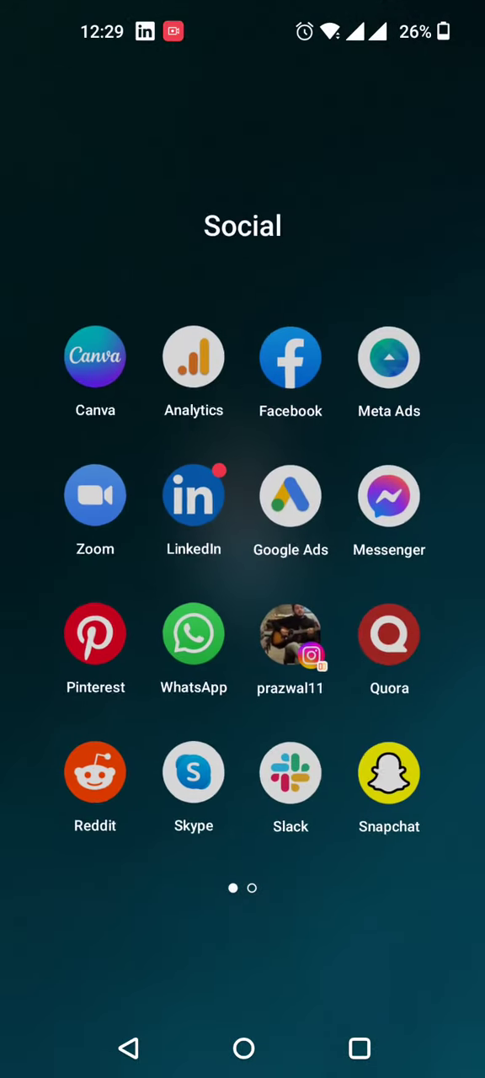
Reopen the Social folder and swipe to page two with Statcounter, Twitter, Telegram and Chat
scroll(left, 3)
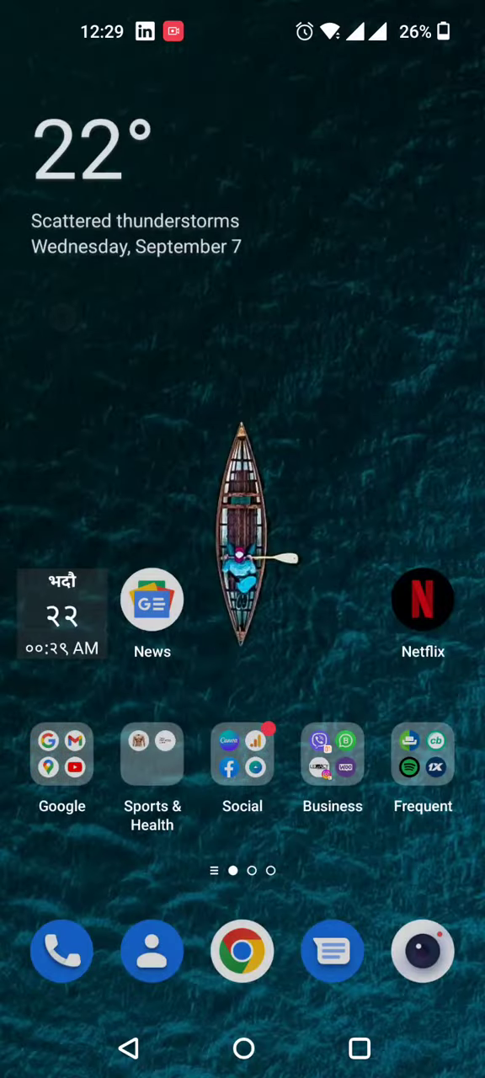
click(243, 754)
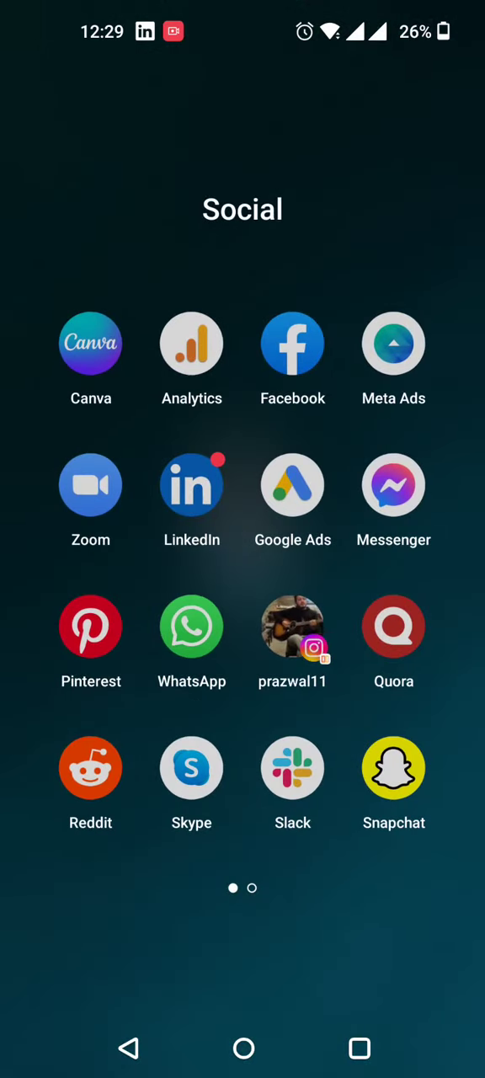
scroll(left, 3)
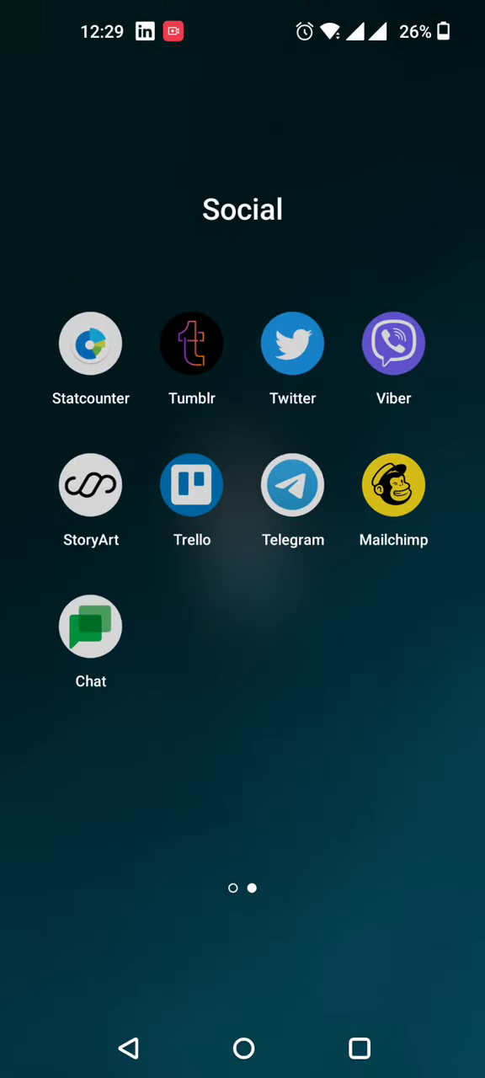